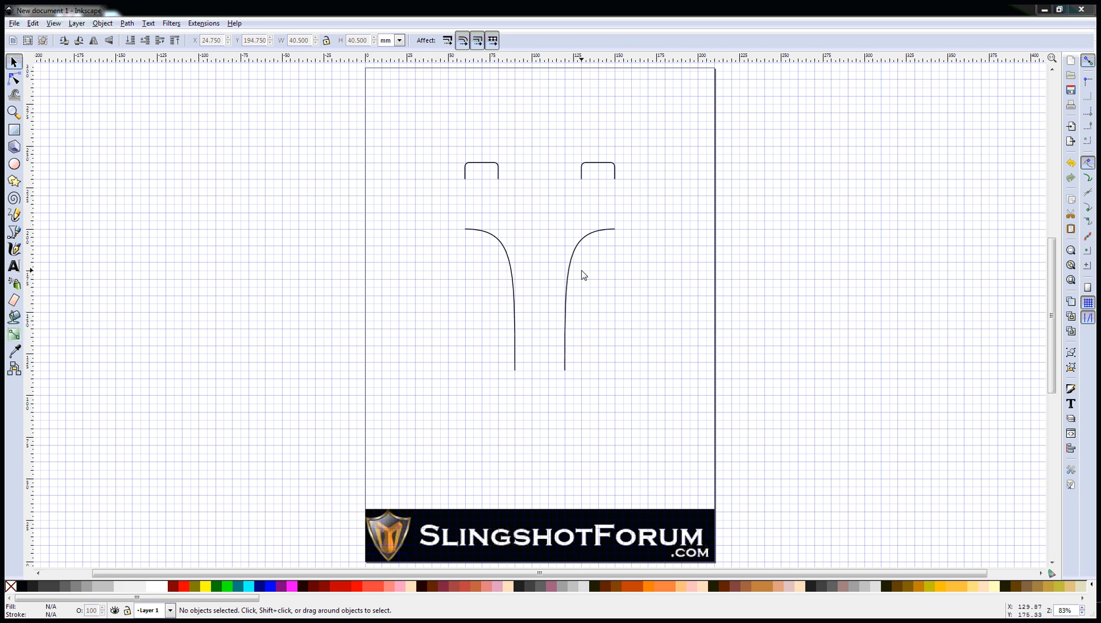
{"action": "mouse_move", "coordinate": [629, 214]}
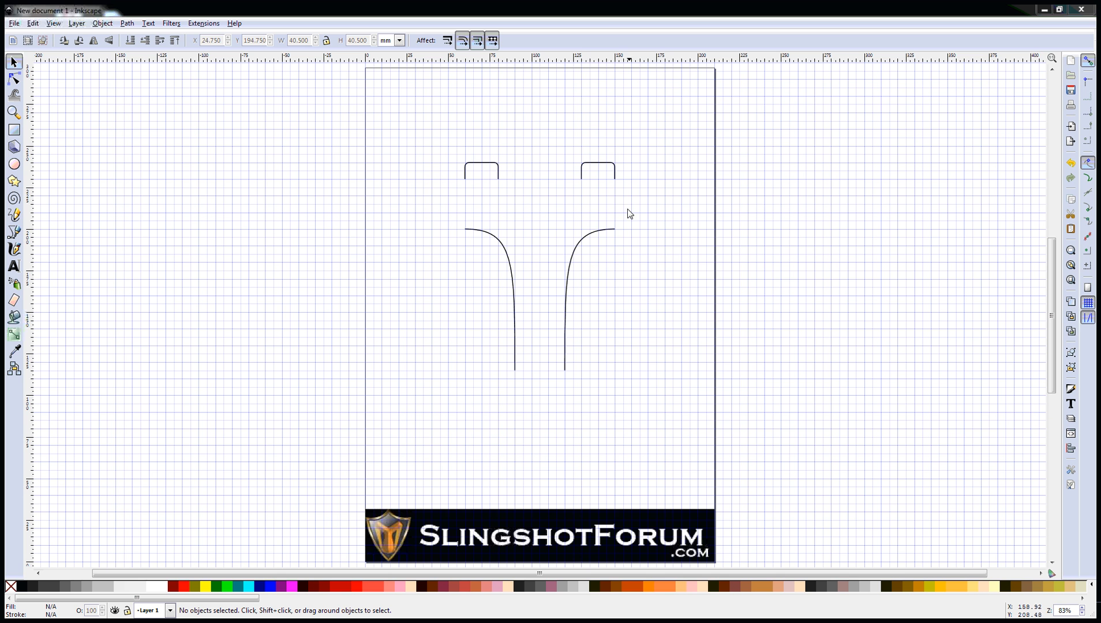
{"action": "mouse_move", "coordinate": [603, 203]}
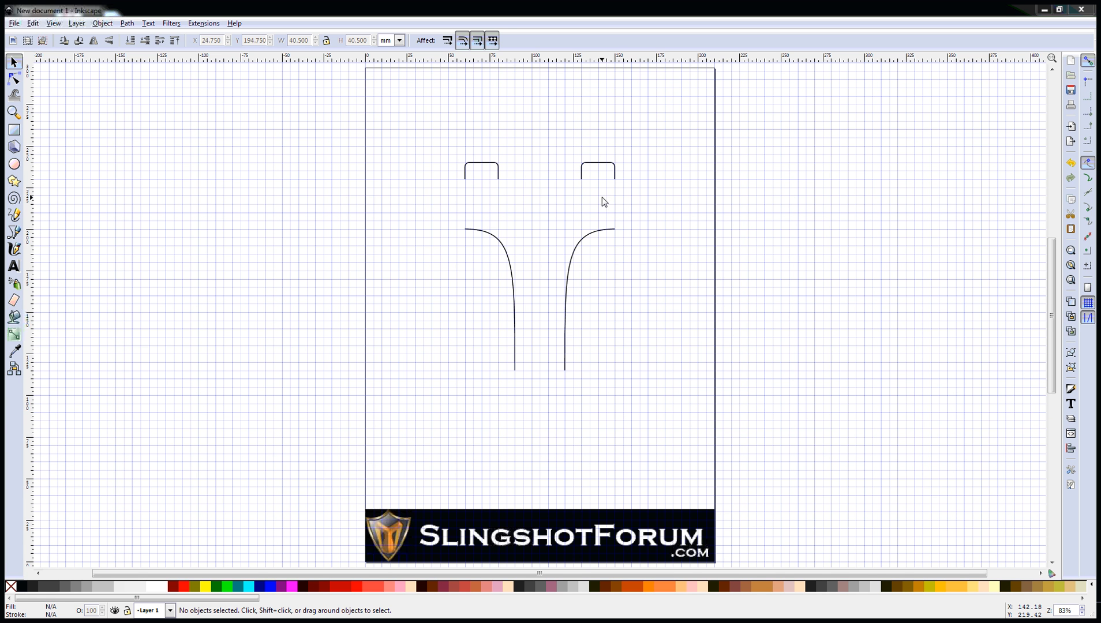
{"action": "mouse_move", "coordinate": [596, 209]}
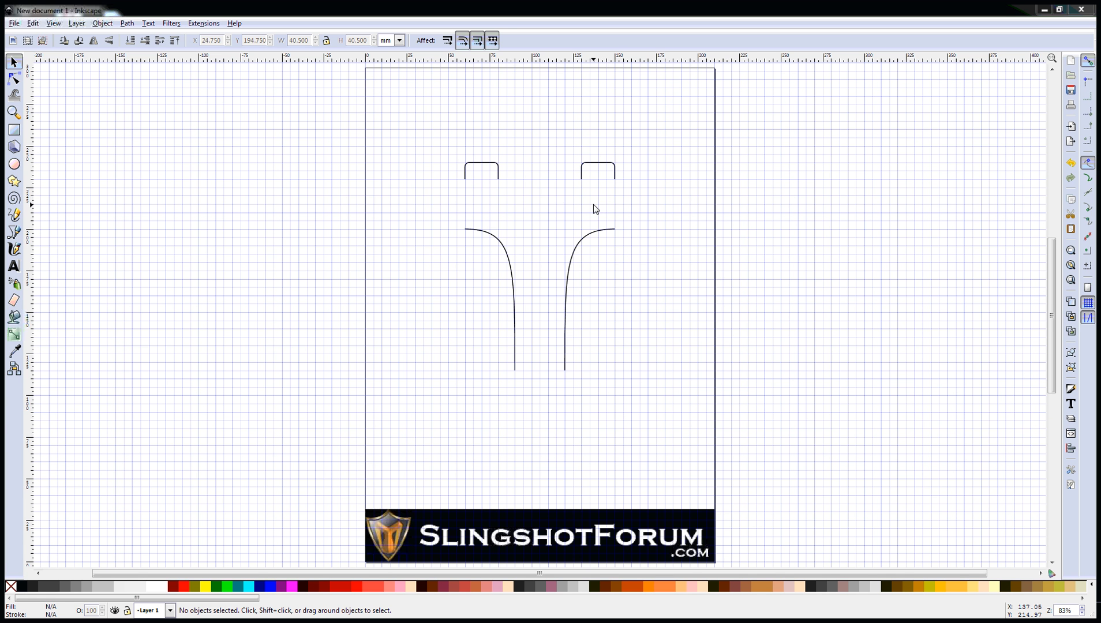
{"action": "mouse_move", "coordinate": [540, 205]}
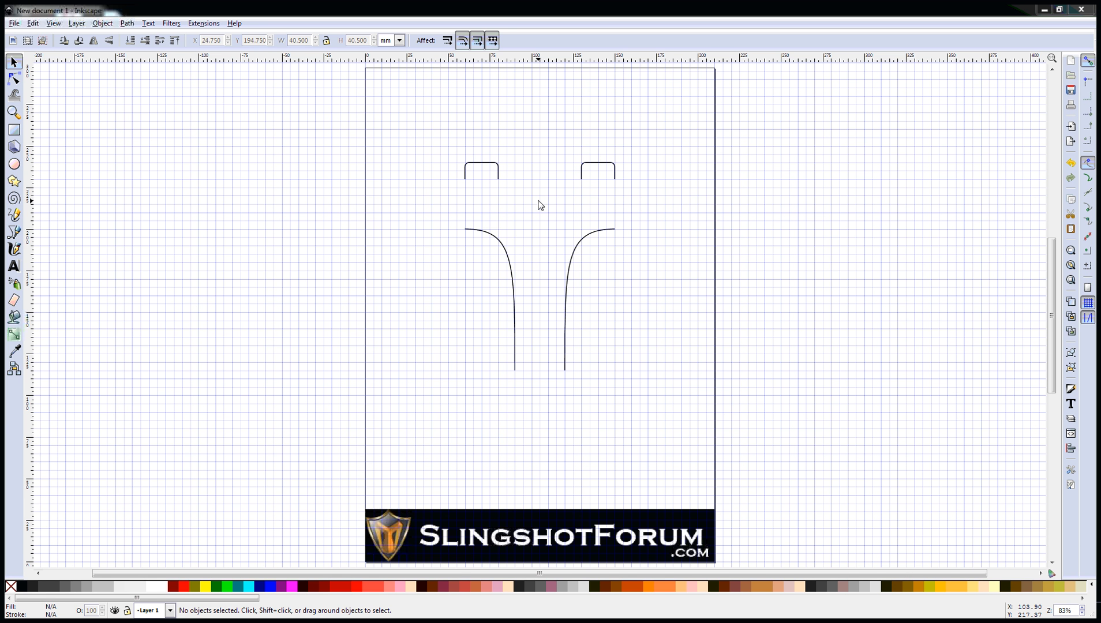
{"action": "mouse_move", "coordinate": [129, 182]}
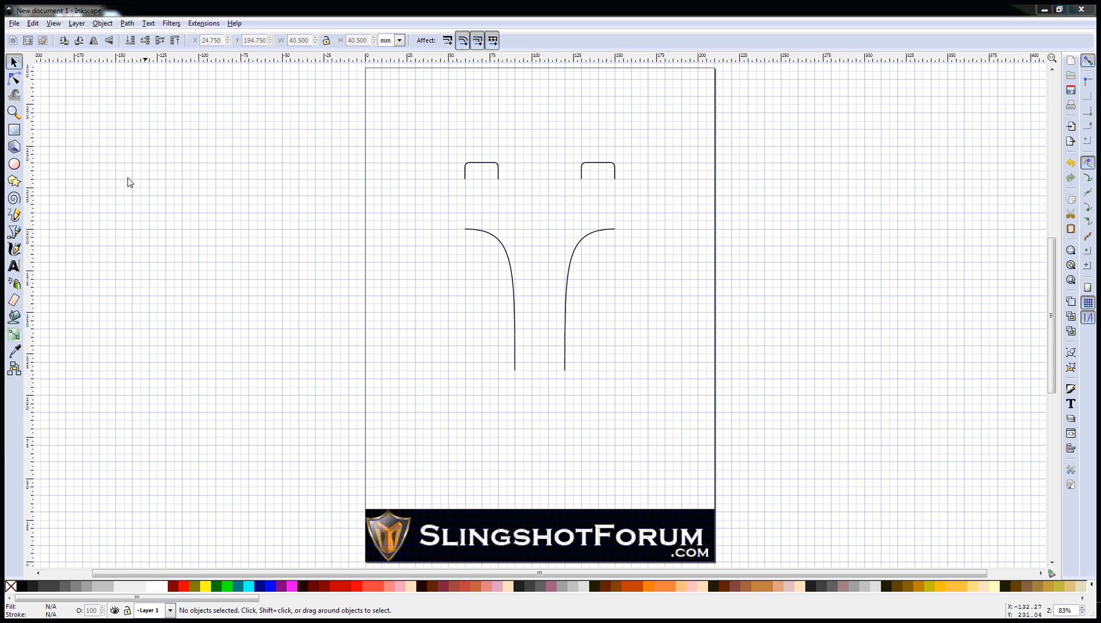
{"action": "mouse_move", "coordinate": [14, 164]}
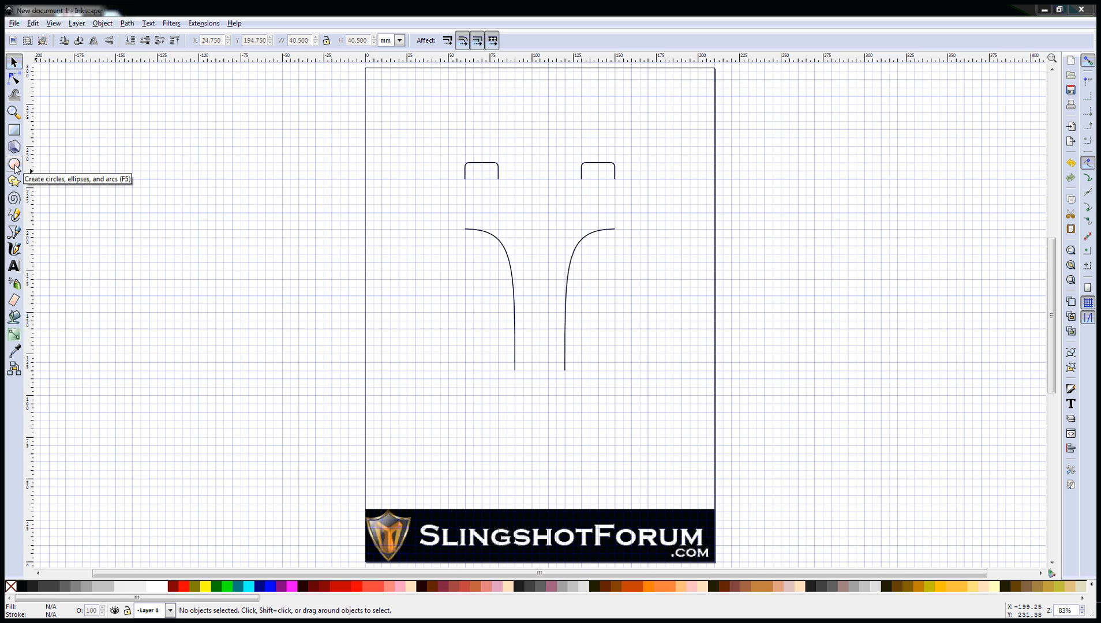
Step: Draw one 50 mm and two 40 mm circles off the page beside the fork outline
{"action": "left_click", "coordinate": [14, 163]}
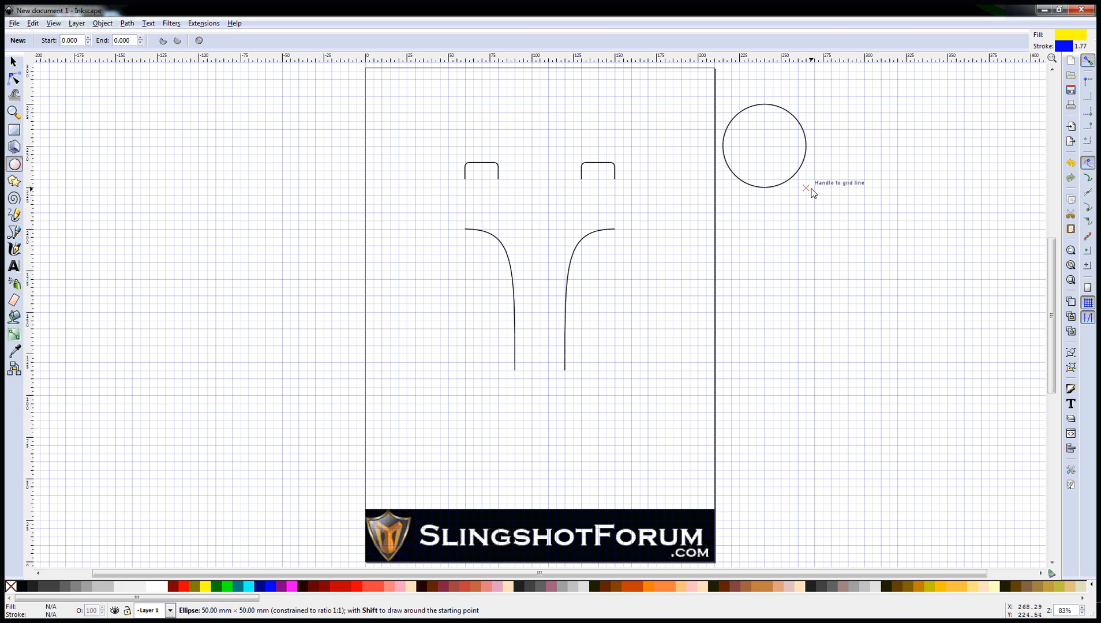
{"action": "mouse_move", "coordinate": [812, 194]}
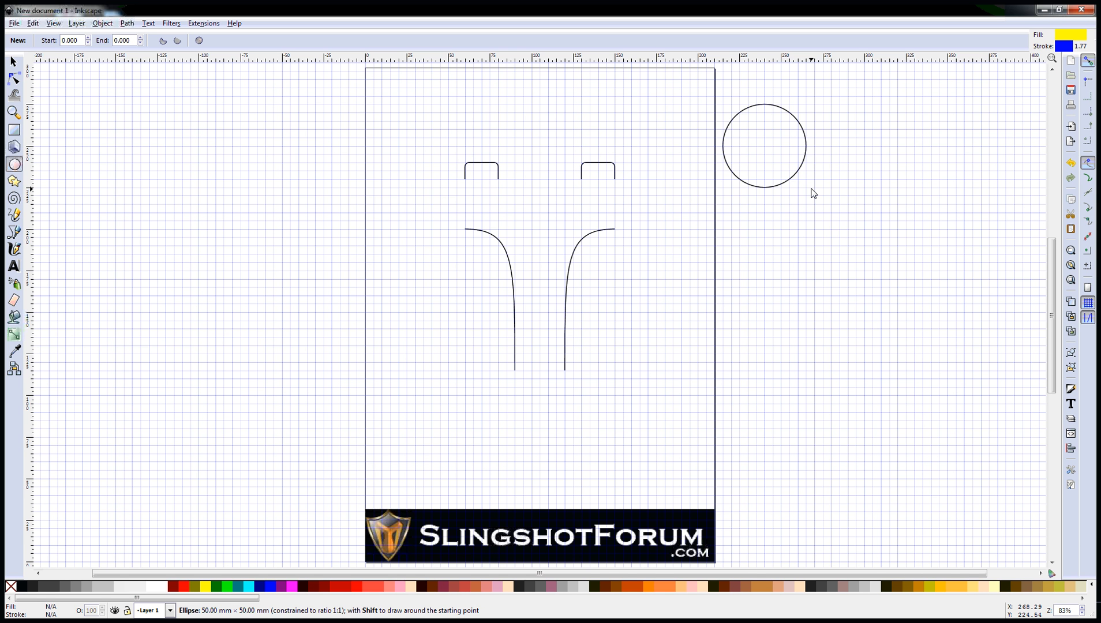
{"action": "left_click", "coordinate": [764, 145]}
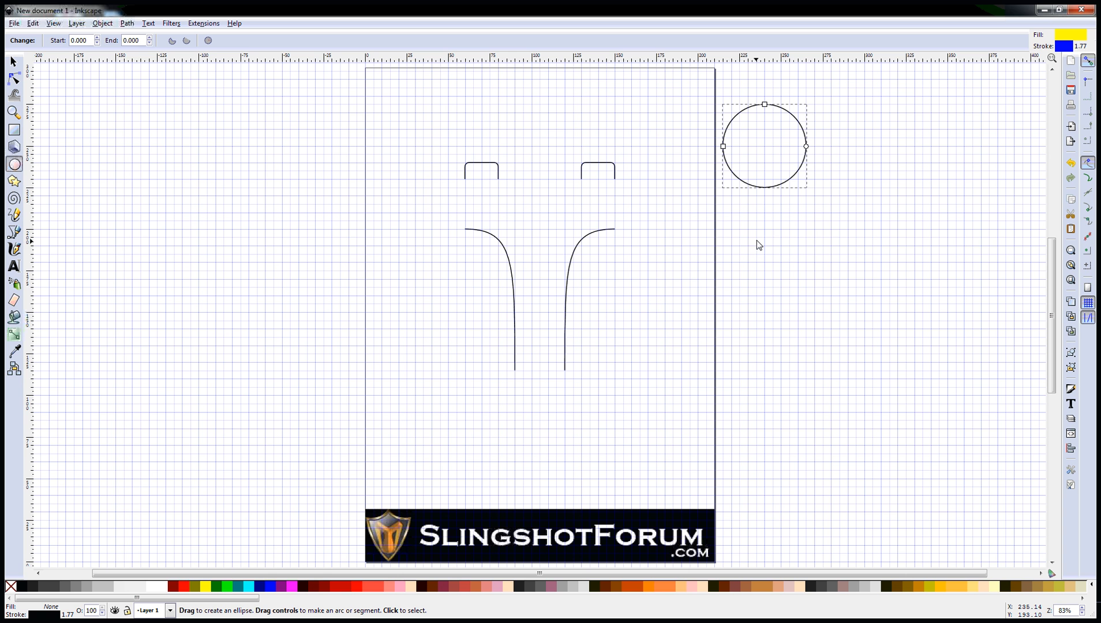
{"action": "mouse_move", "coordinate": [758, 243]}
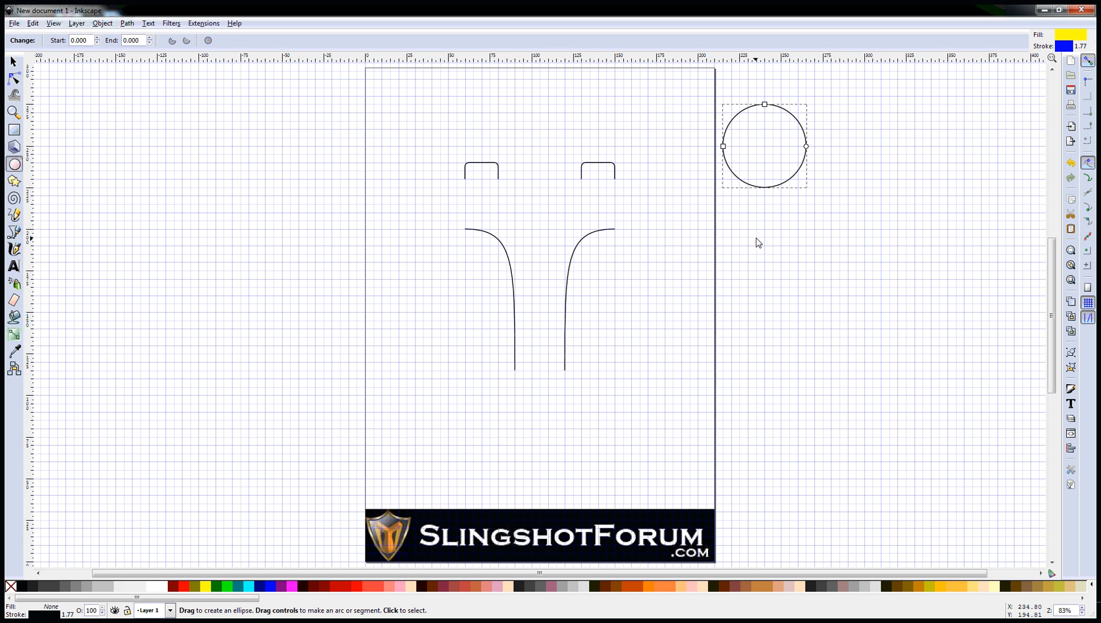
{"action": "mouse_move", "coordinate": [760, 247]}
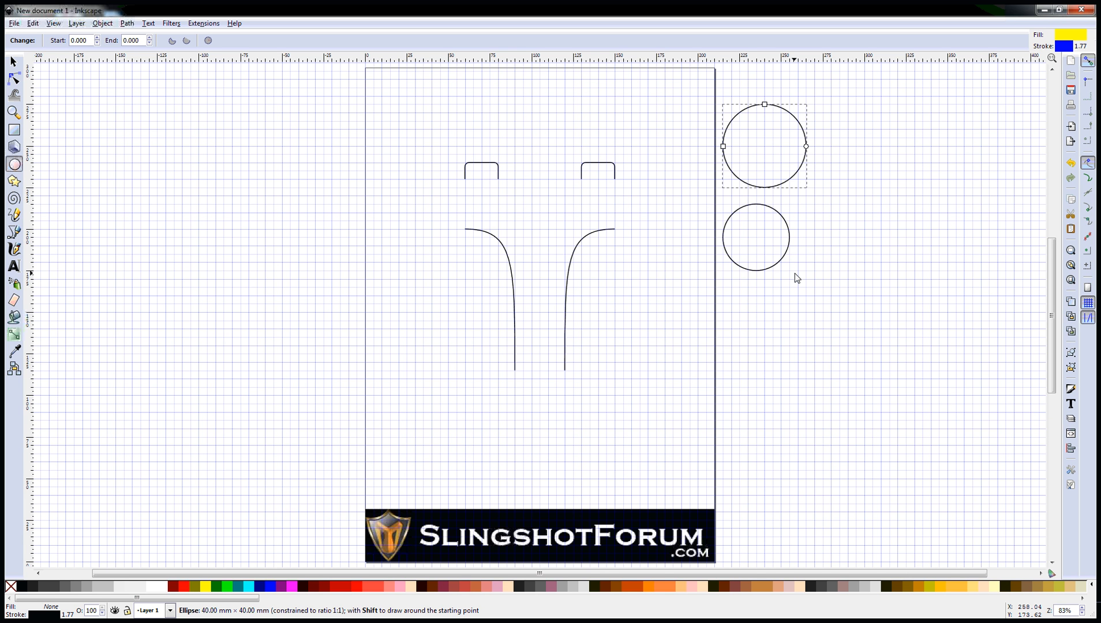
{"action": "left_click", "coordinate": [755, 237]}
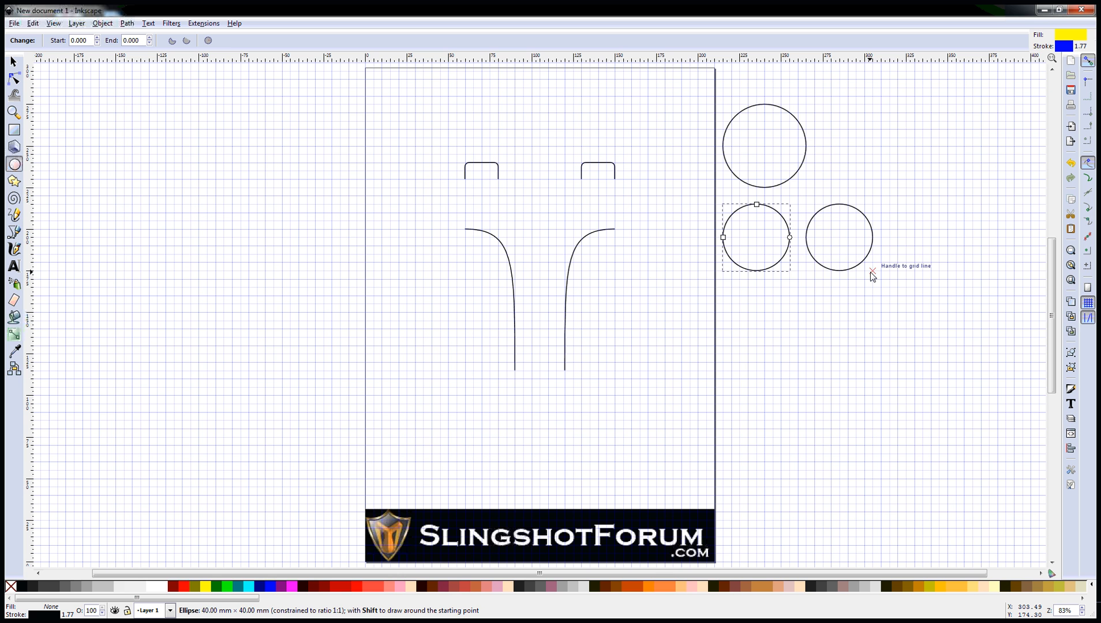
{"action": "left_click", "coordinate": [840, 237]}
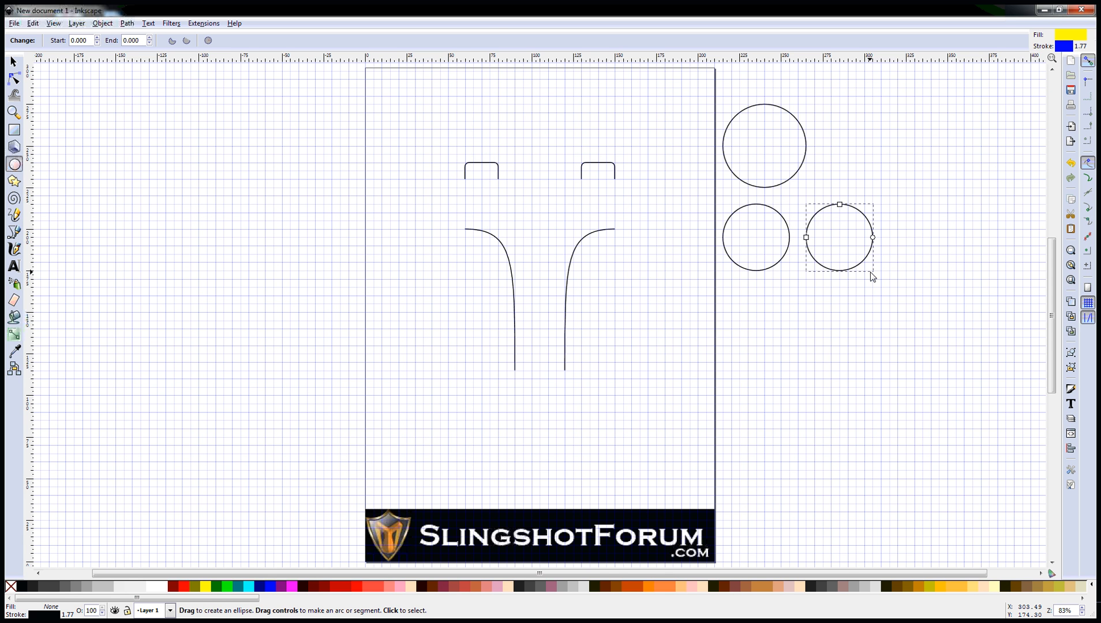
{"action": "left_click", "coordinate": [12, 62]}
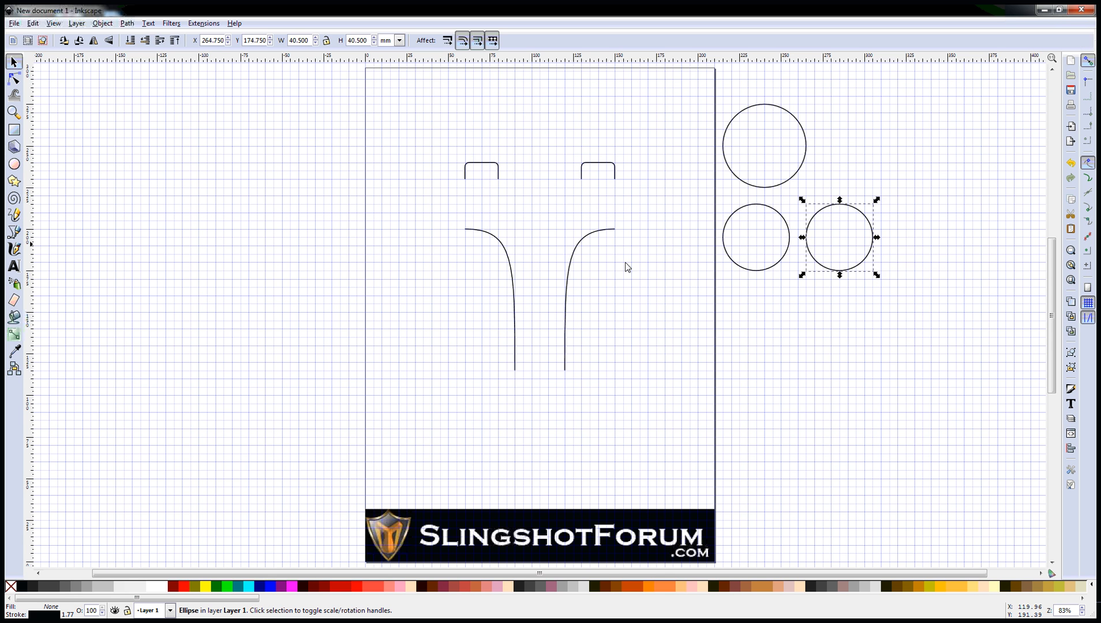
{"action": "mouse_move", "coordinate": [808, 155]}
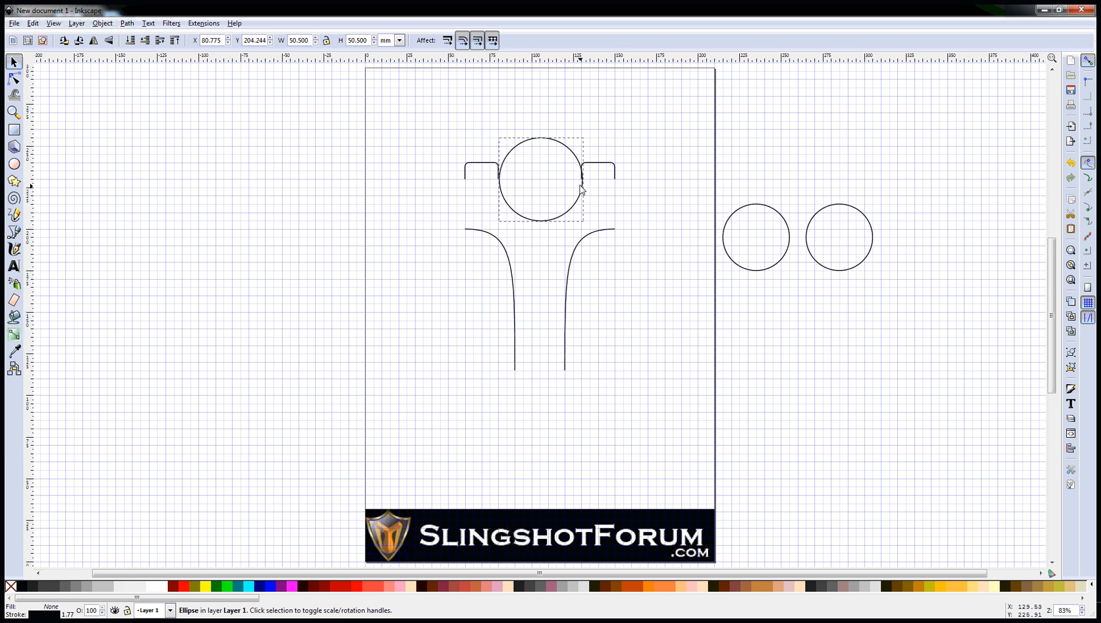
Step: Snap a smaller circle onto the right fork tip of the frame
{"action": "left_click", "coordinate": [540, 178]}
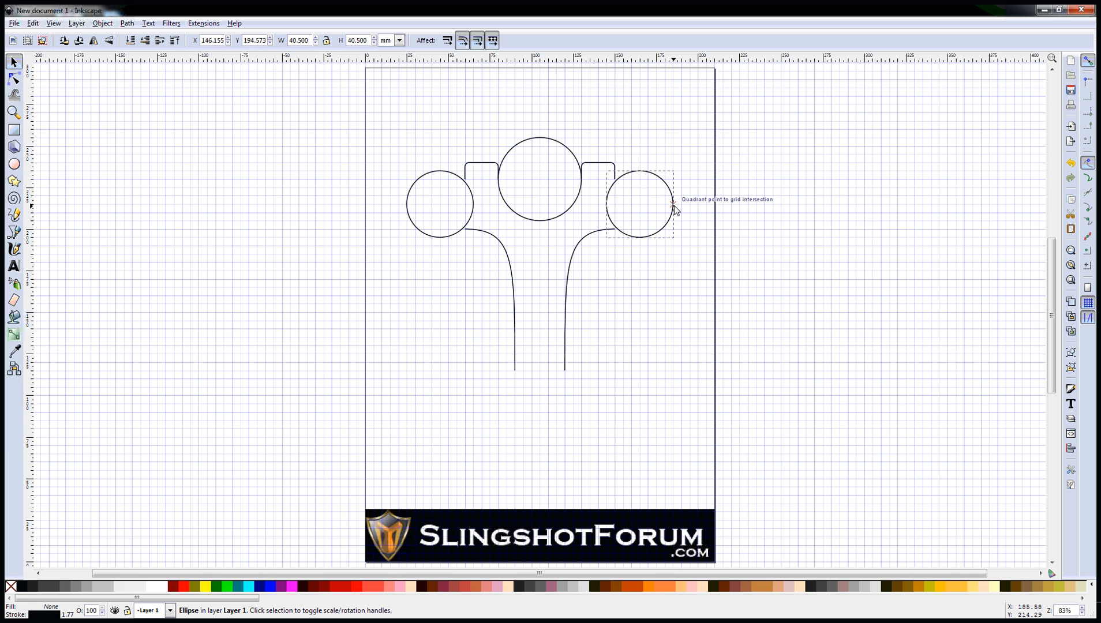
{"action": "left_click", "coordinate": [639, 203]}
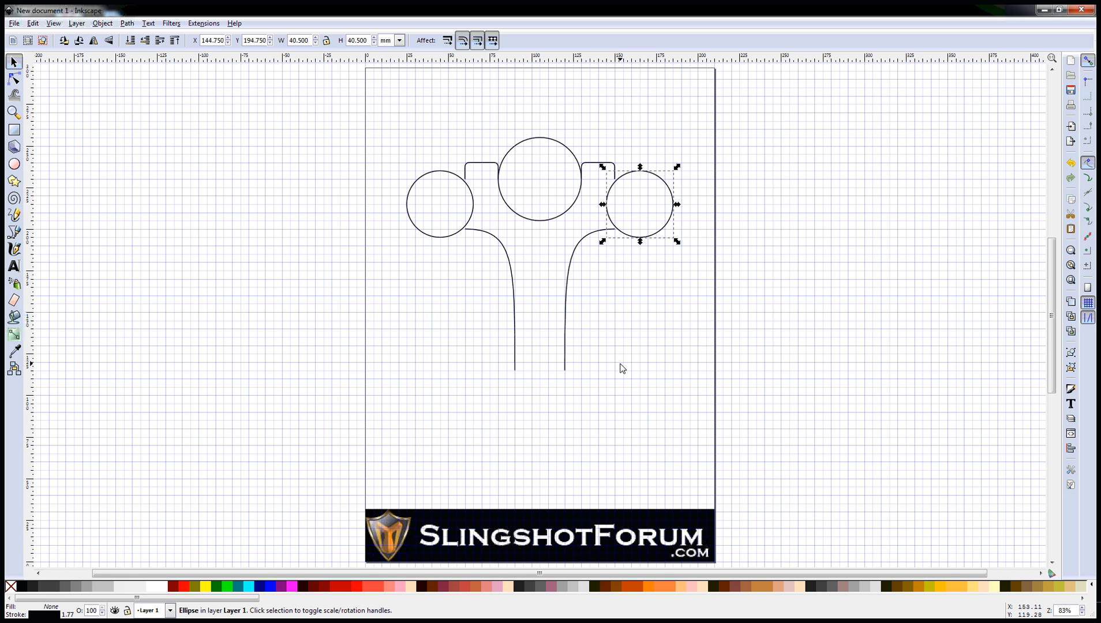
{"action": "mouse_move", "coordinate": [129, 216]}
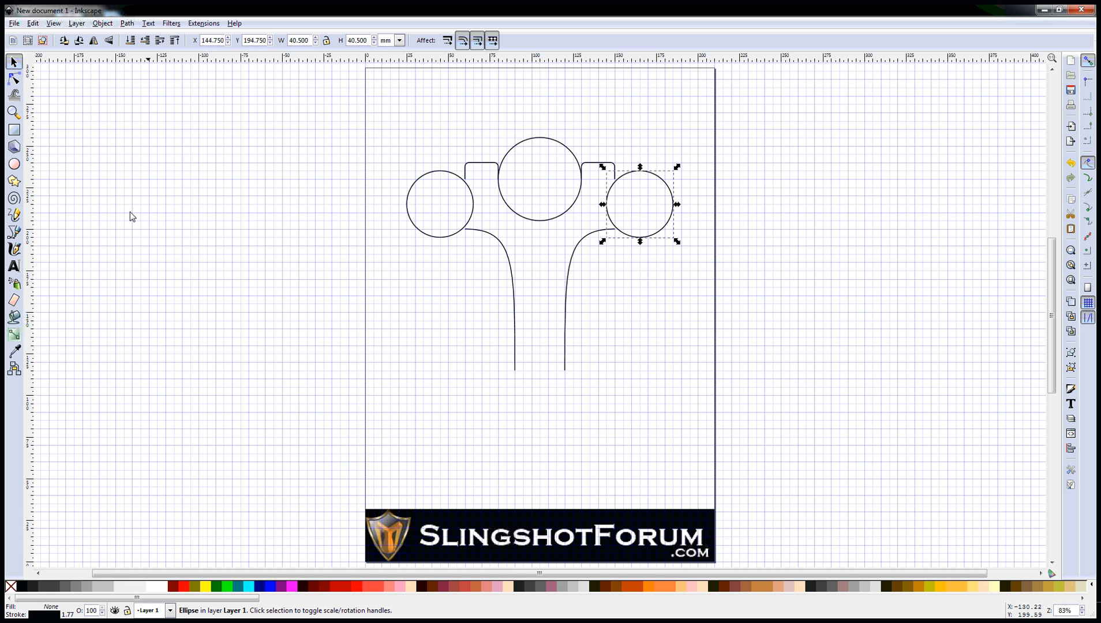
{"action": "left_click", "coordinate": [14, 163]}
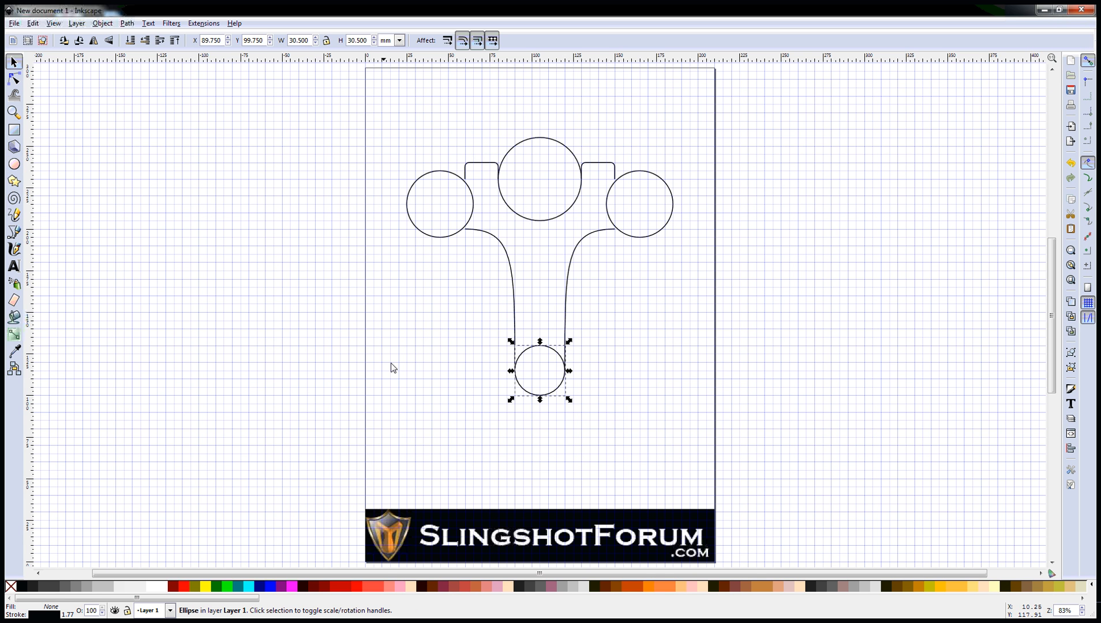
{"action": "mouse_move", "coordinate": [426, 352]}
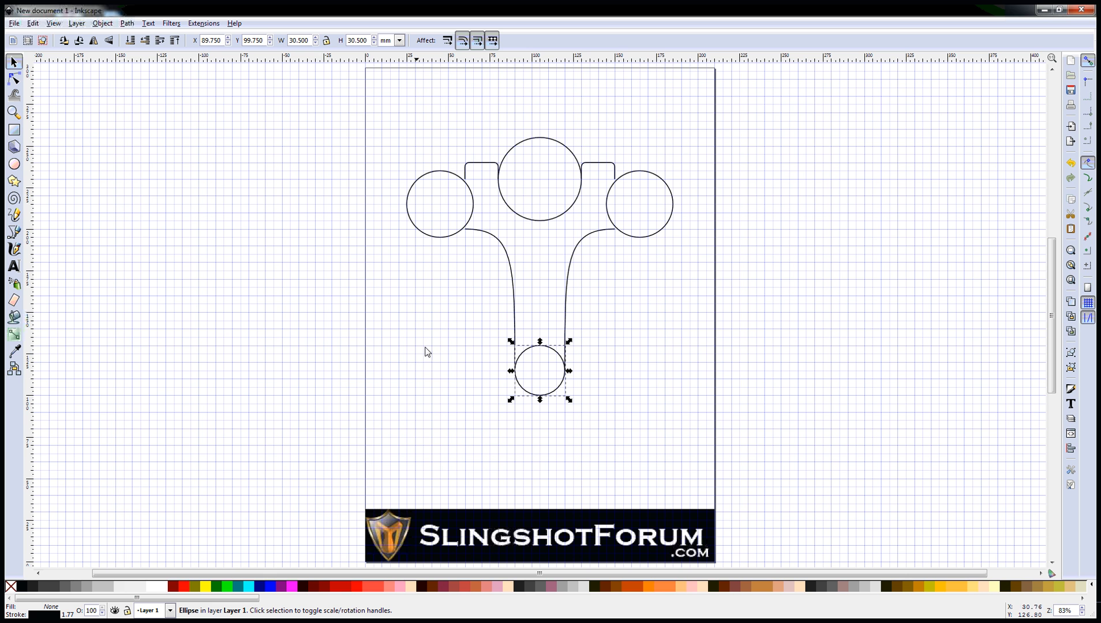
{"action": "mouse_move", "coordinate": [617, 179]}
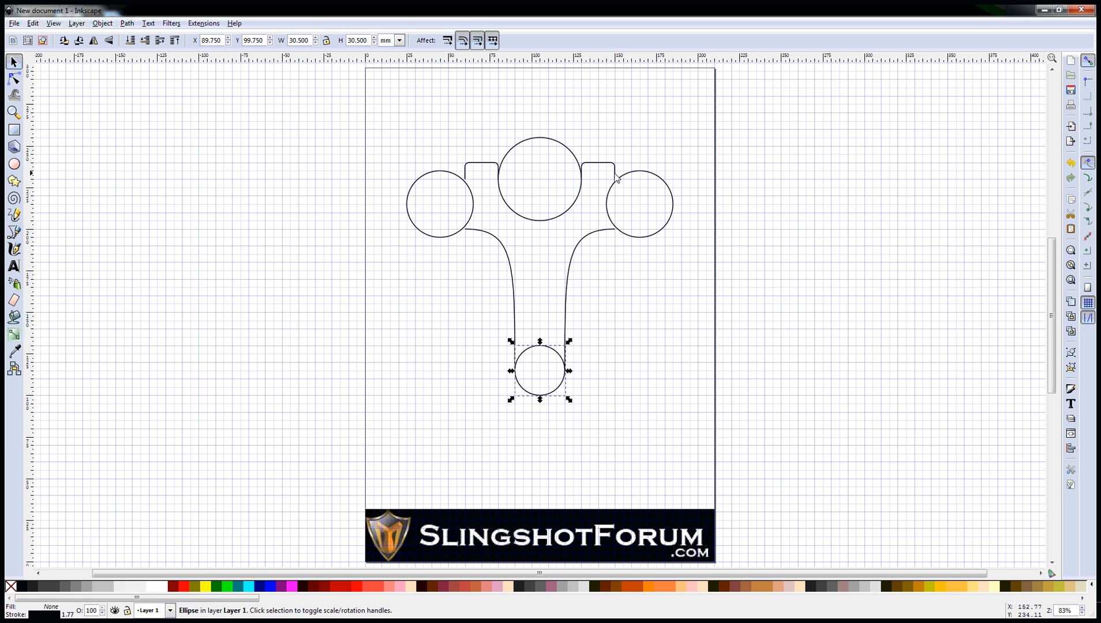
{"action": "mouse_move", "coordinate": [640, 242]}
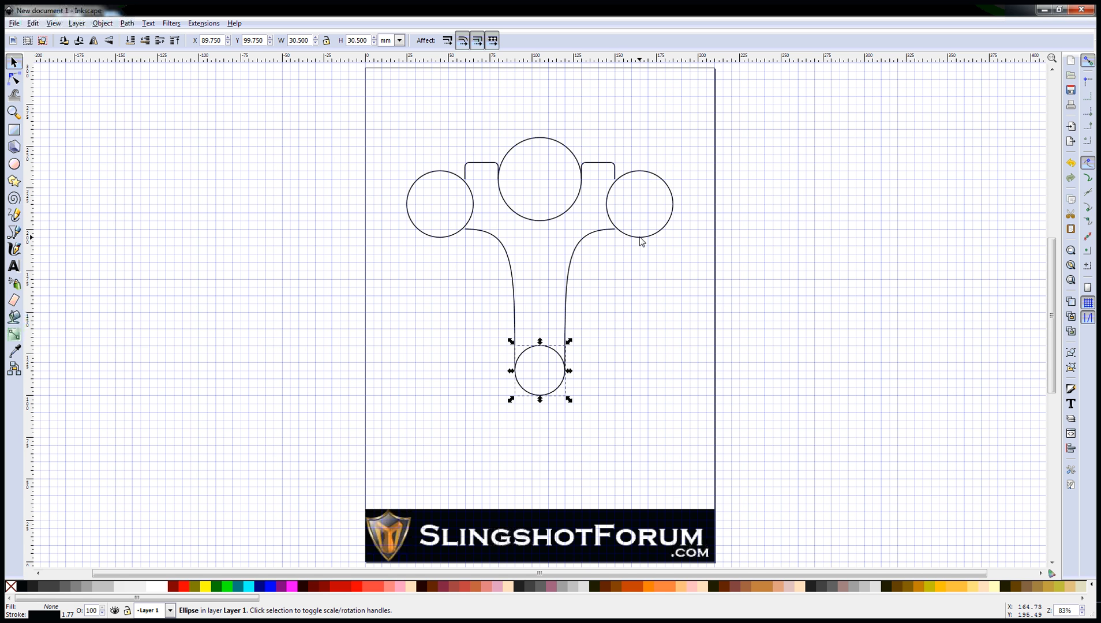
{"action": "mouse_move", "coordinate": [90, 117]}
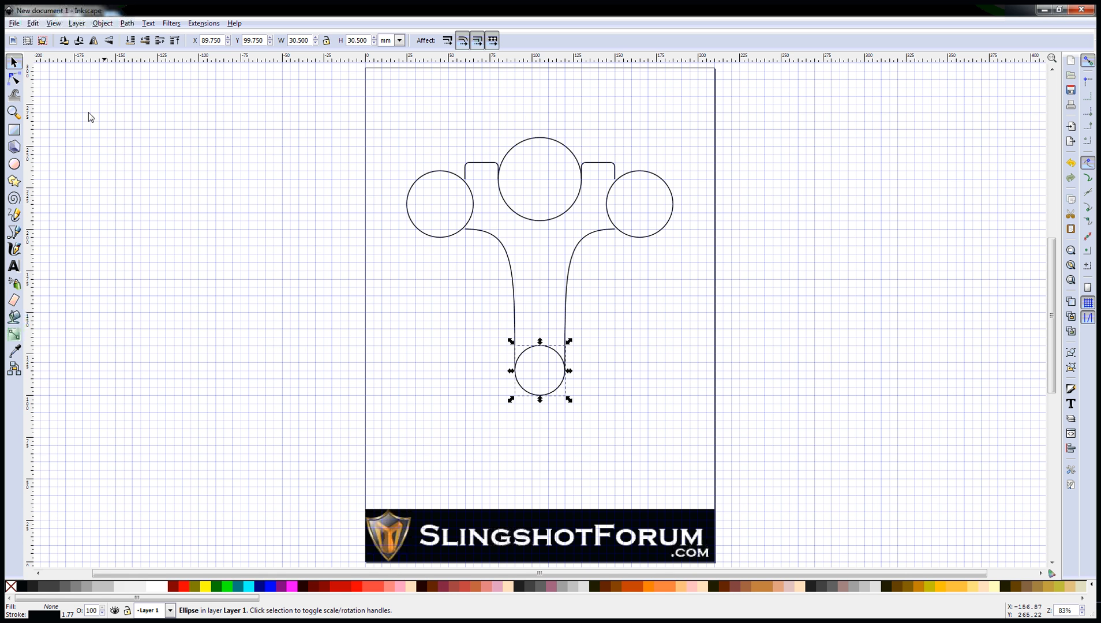
Step: Reshape the handle's base circle into a half-circle arc rounding the handle end
{"action": "left_click", "coordinate": [14, 79]}
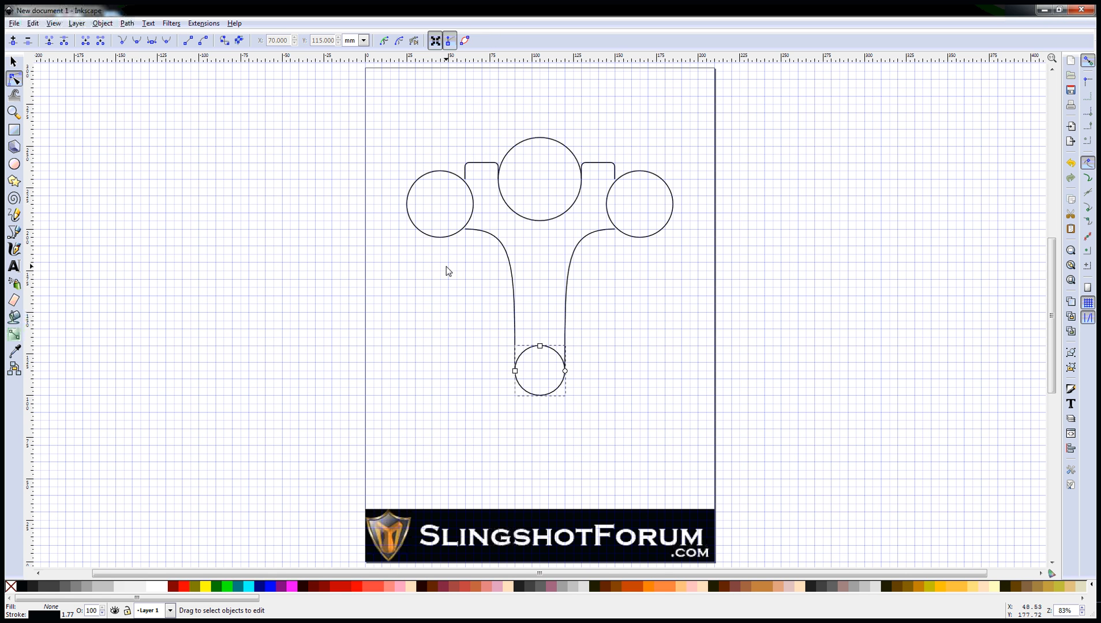
{"action": "mouse_move", "coordinate": [518, 371]}
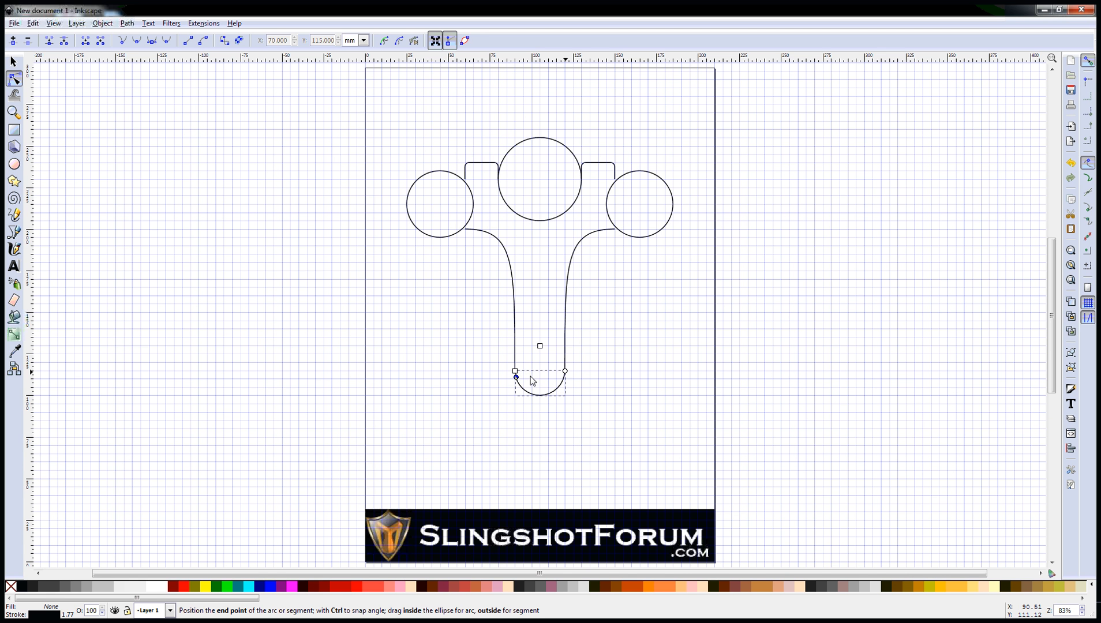
{"action": "left_click", "coordinate": [515, 370]}
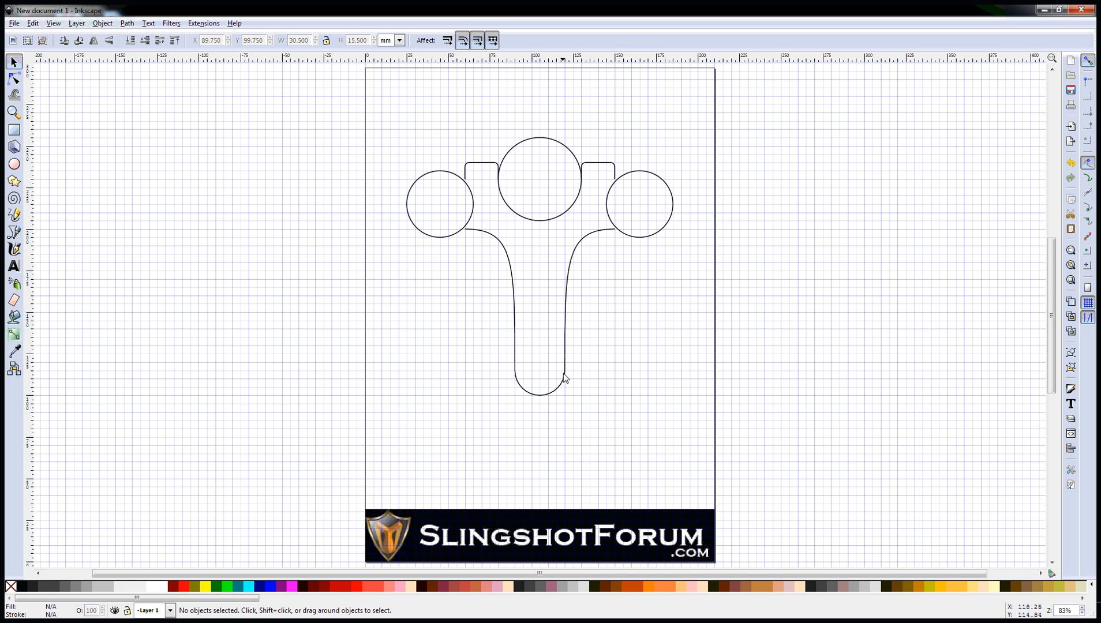
{"action": "mouse_move", "coordinate": [569, 373]}
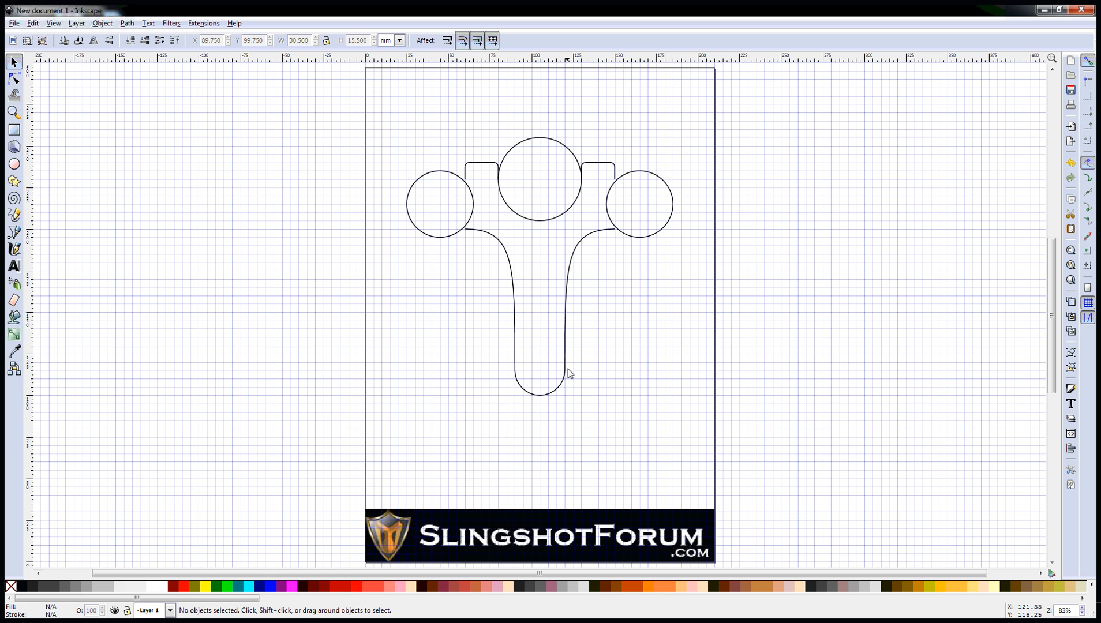
{"action": "mouse_move", "coordinate": [566, 376]}
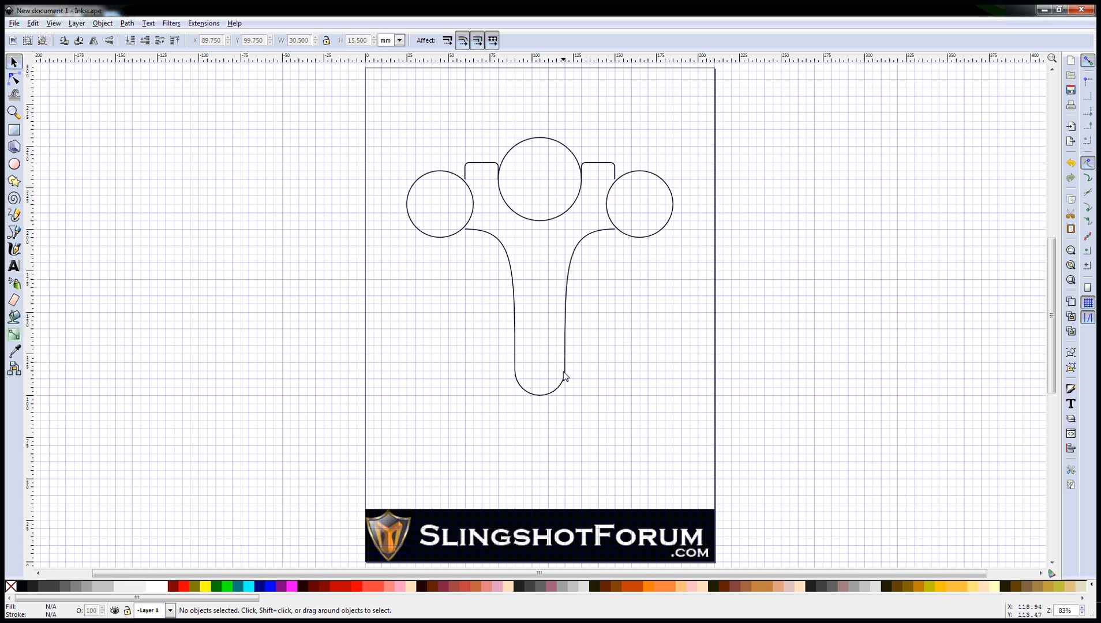
{"action": "mouse_move", "coordinate": [470, 282]}
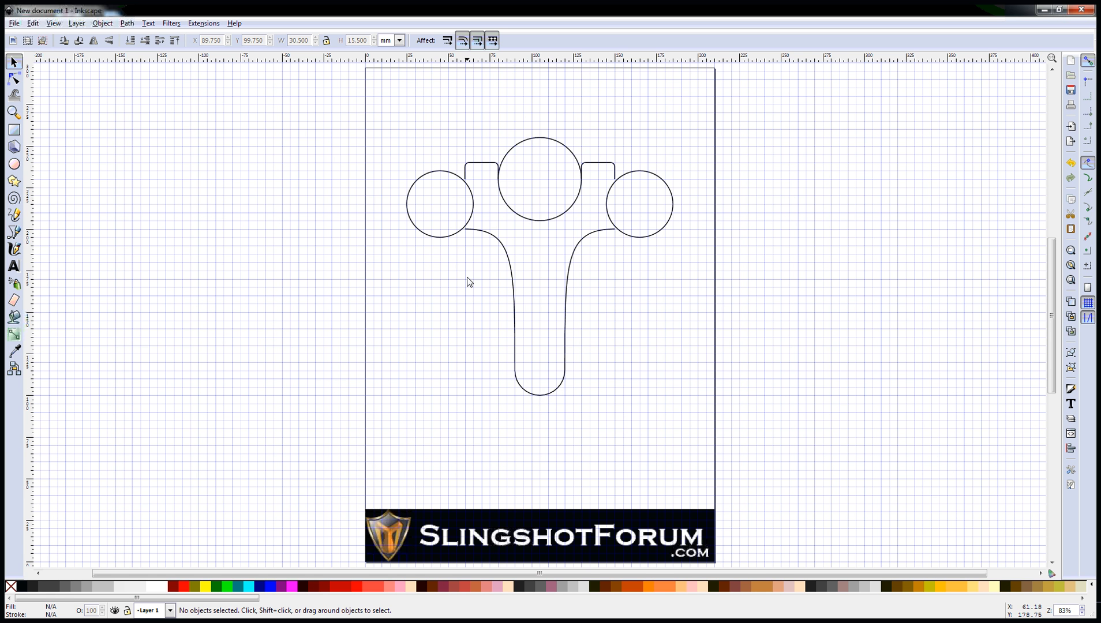
{"action": "mouse_move", "coordinate": [542, 144]}
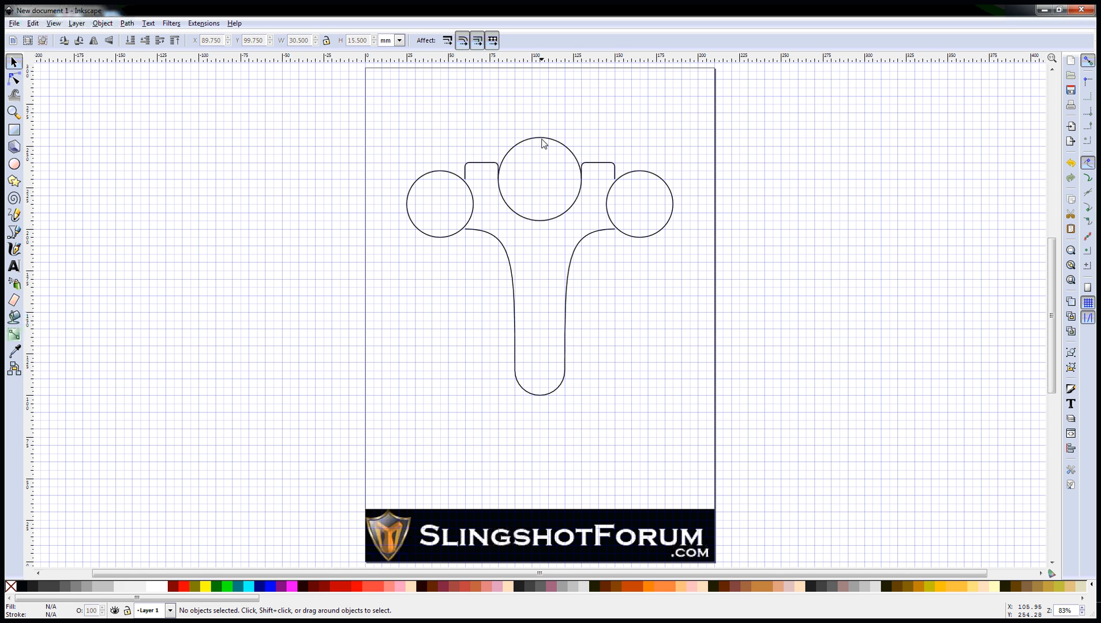
Step: Turn the central circle into a lower half-circle arc between the fork caps
{"action": "left_click", "coordinate": [540, 179]}
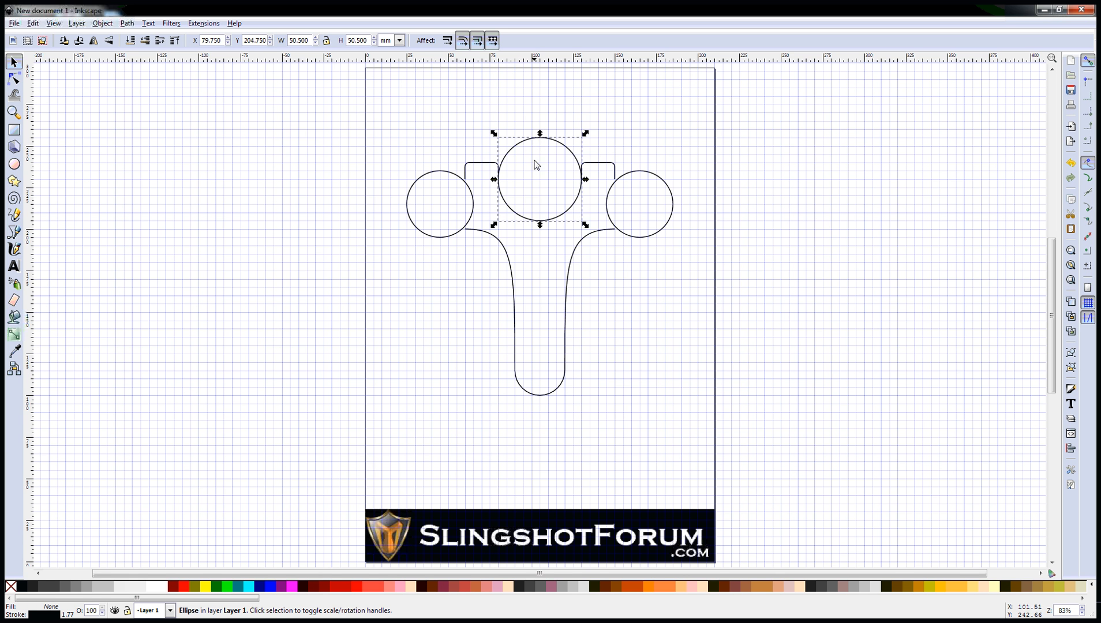
{"action": "left_click", "coordinate": [13, 79]}
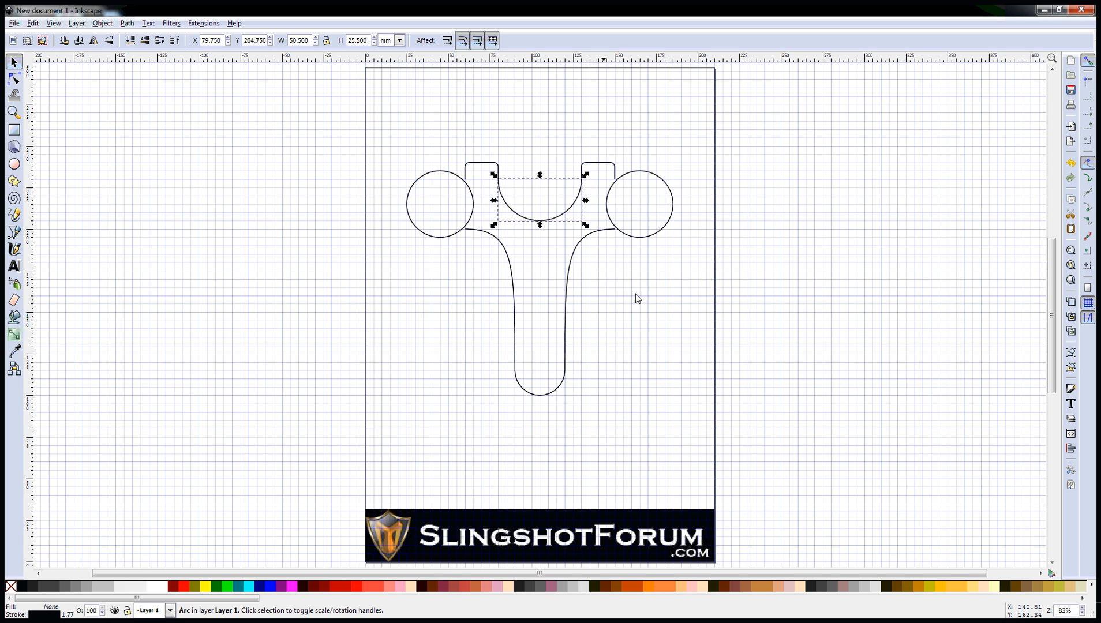
{"action": "left_click", "coordinate": [635, 298]}
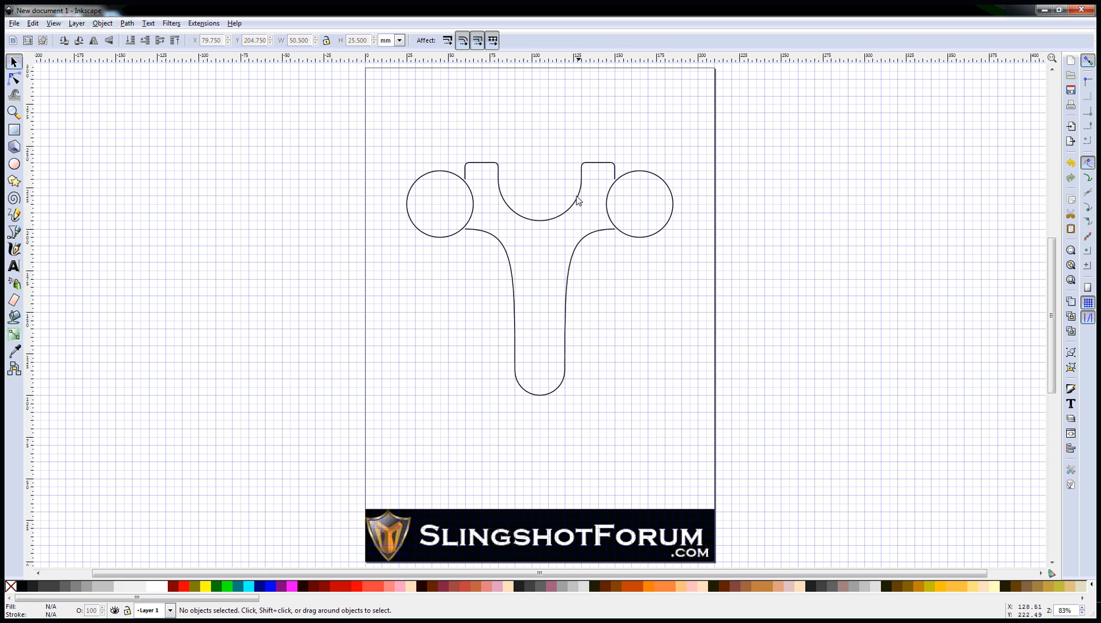
{"action": "mouse_move", "coordinate": [572, 207]}
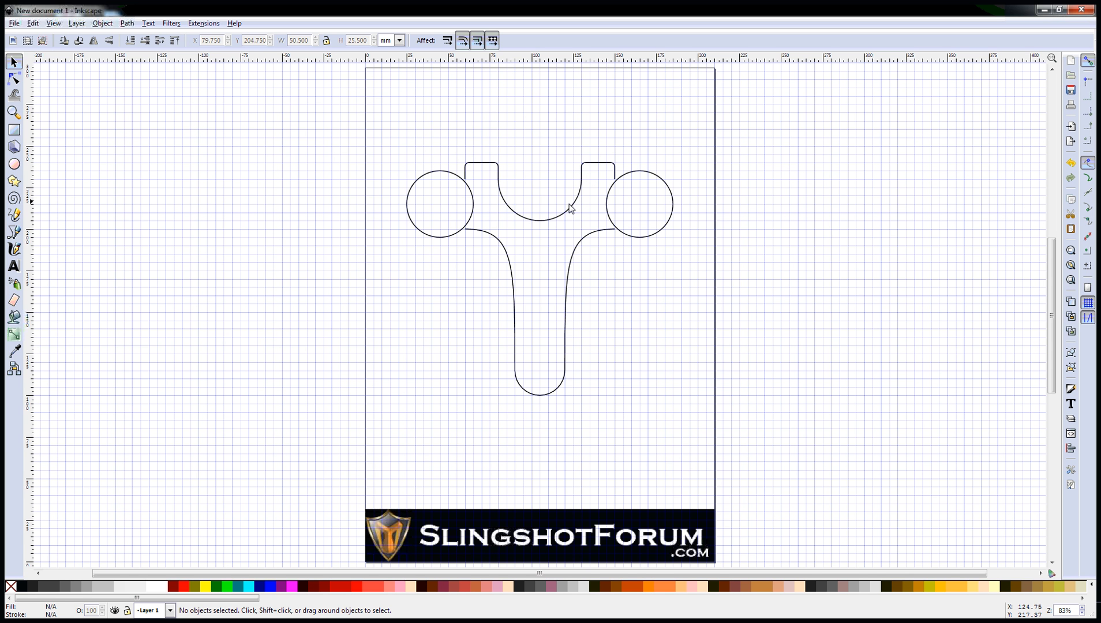
{"action": "mouse_move", "coordinate": [501, 178]}
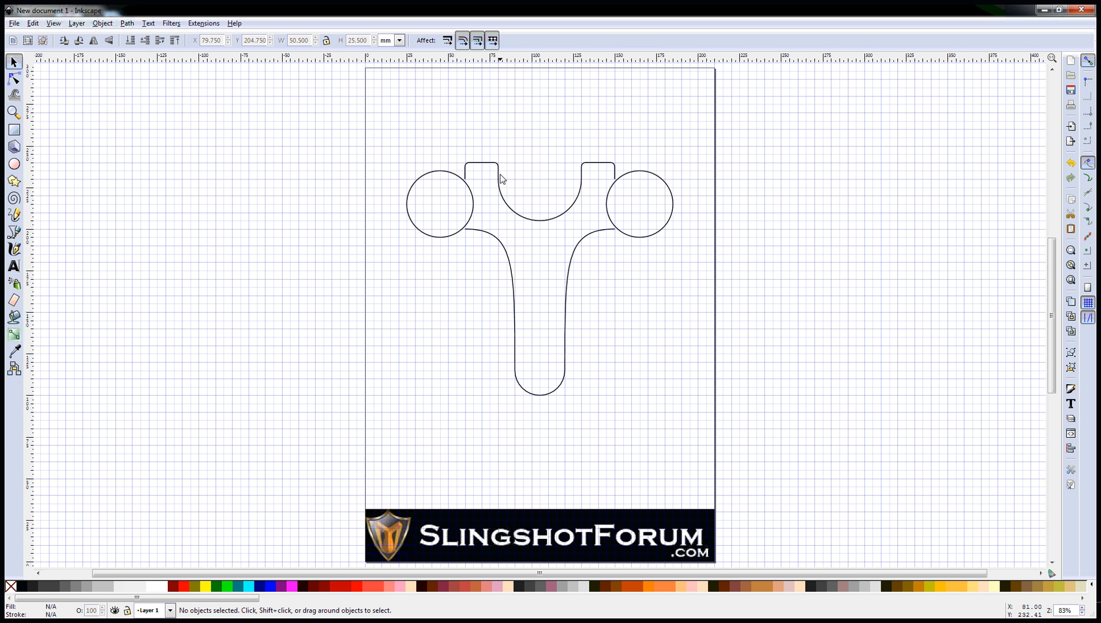
{"action": "mouse_move", "coordinate": [446, 239]}
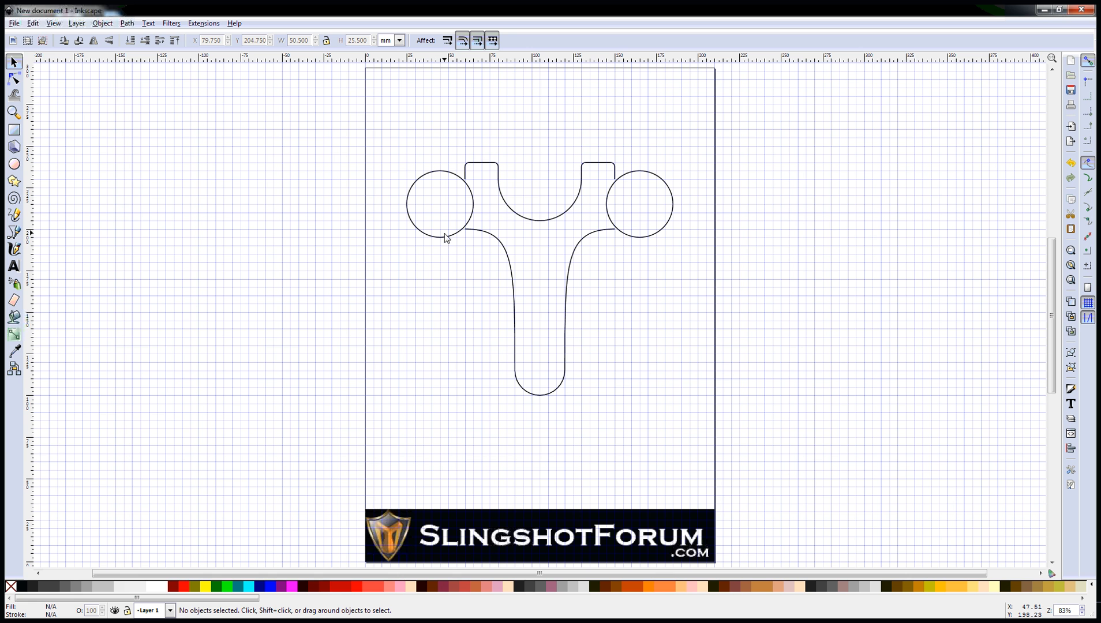
Step: Open the left fork-tip circle into a short concave groove arc
{"action": "left_click", "coordinate": [440, 204]}
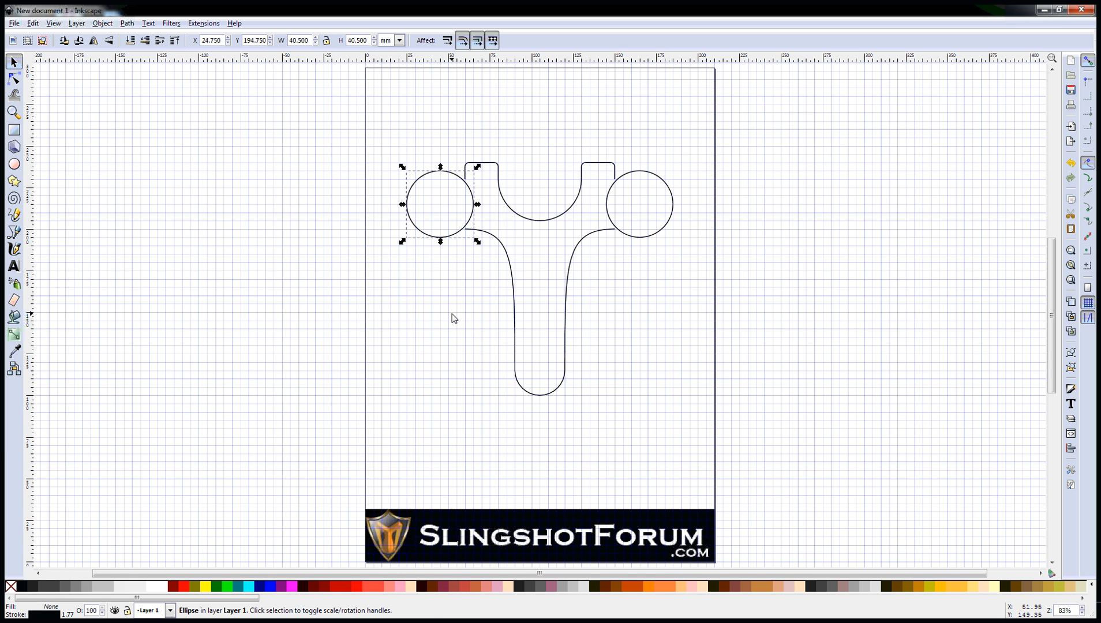
{"action": "mouse_move", "coordinate": [460, 295]}
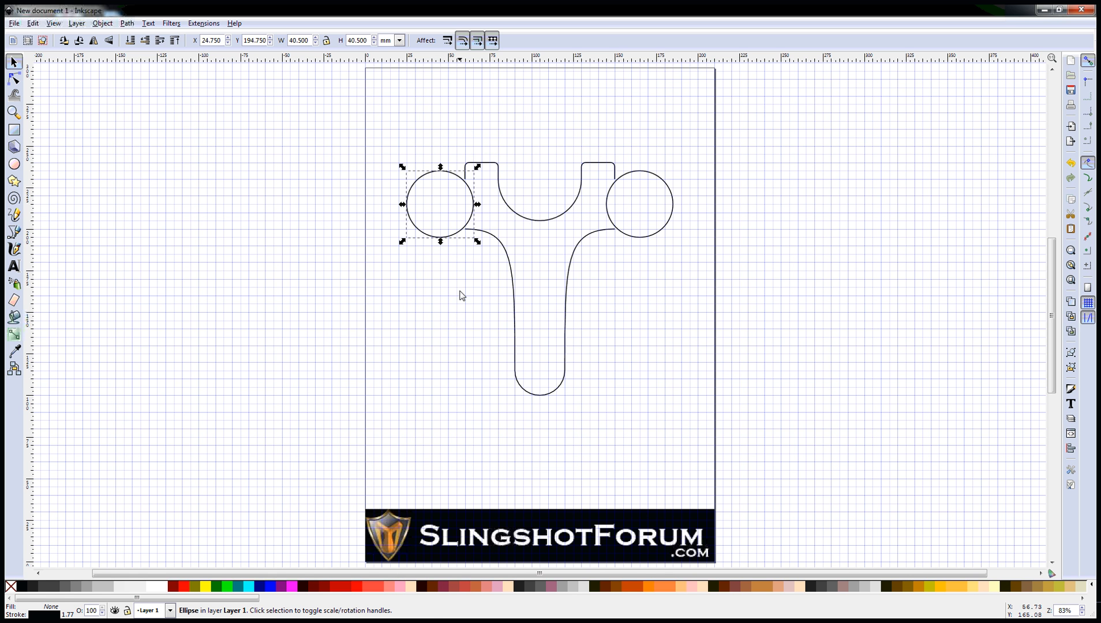
{"action": "left_click", "coordinate": [14, 77]}
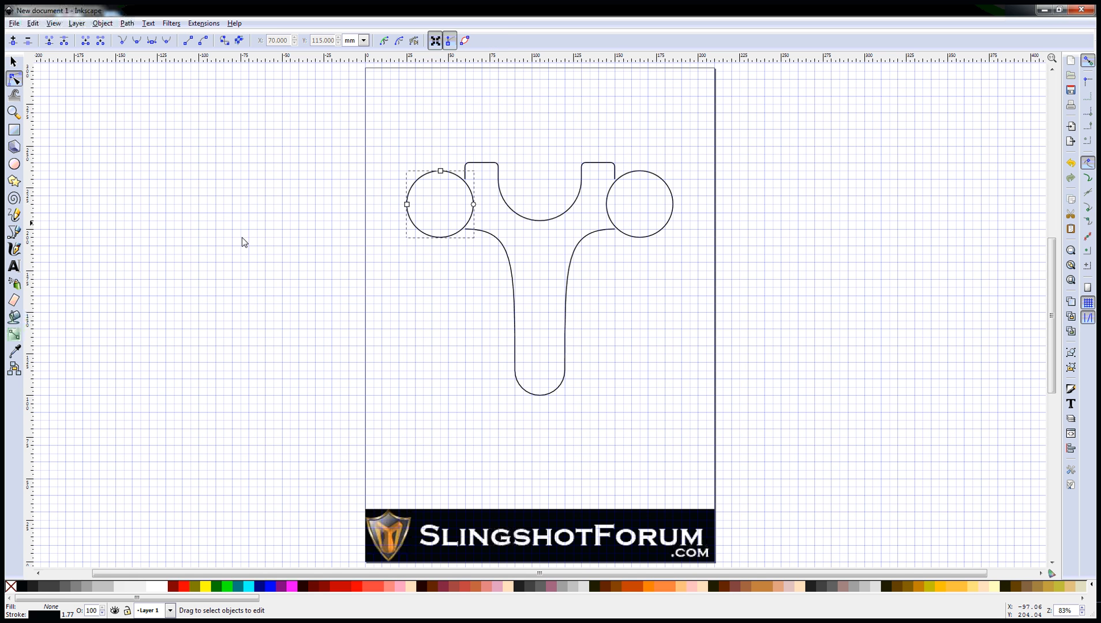
{"action": "mouse_move", "coordinate": [483, 209]}
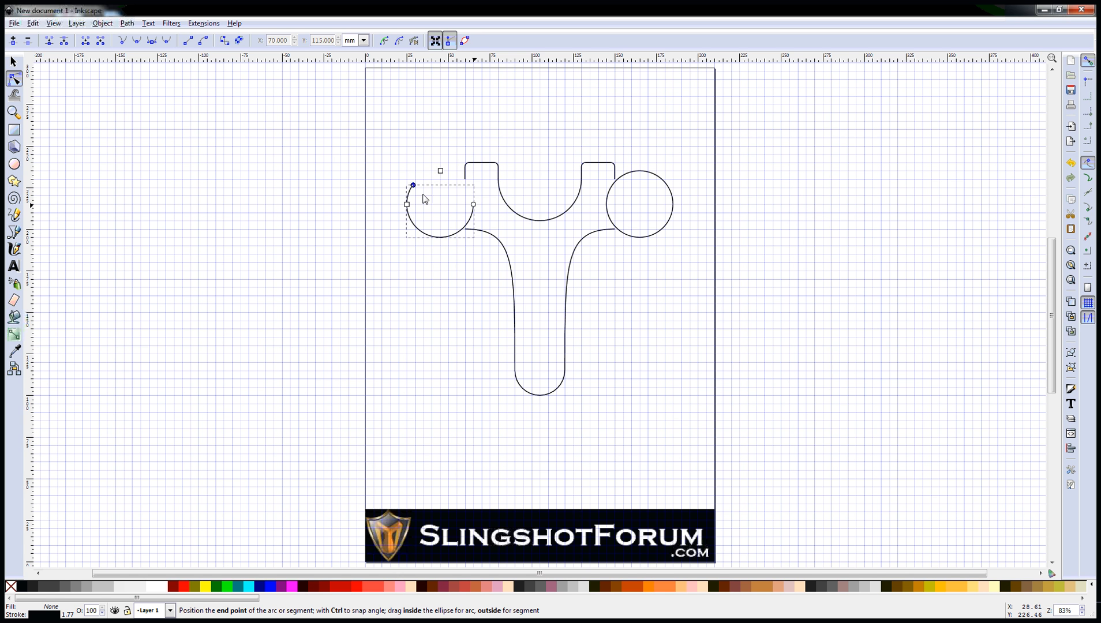
{"action": "left_click_drag", "start_coordinate": [413, 185], "coordinate": [453, 234]}
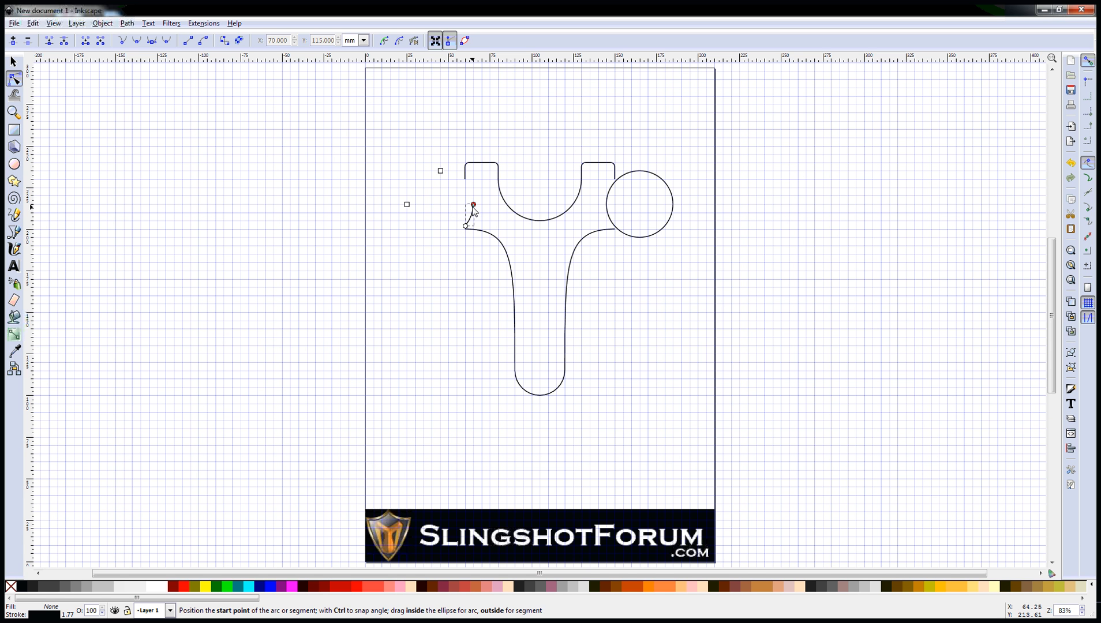
{"action": "mouse_move", "coordinate": [463, 188]}
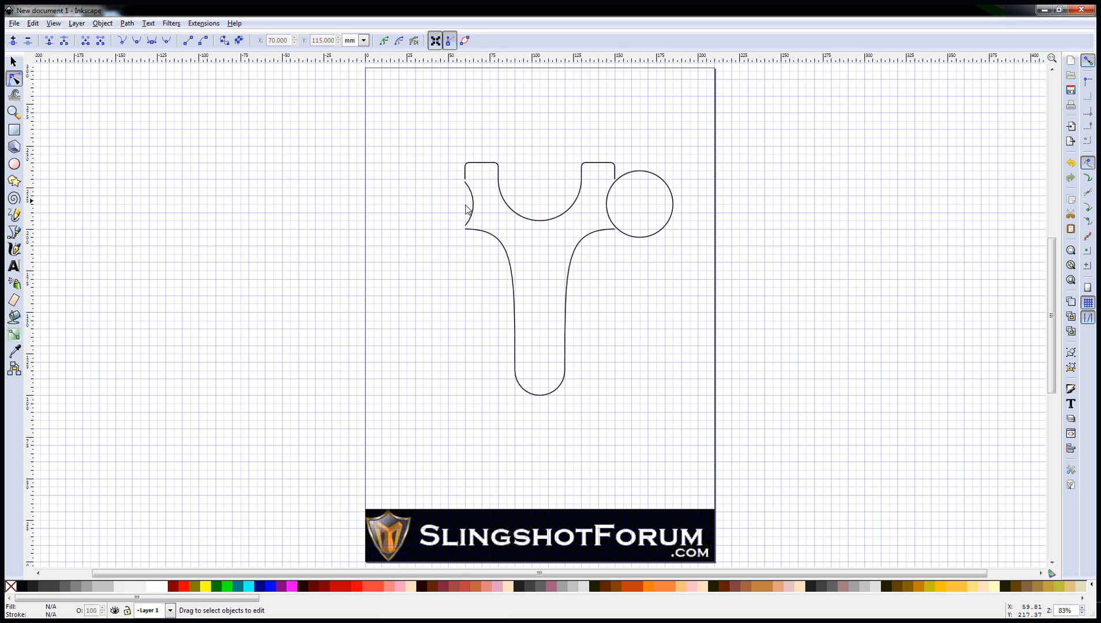
{"action": "mouse_move", "coordinate": [469, 182]}
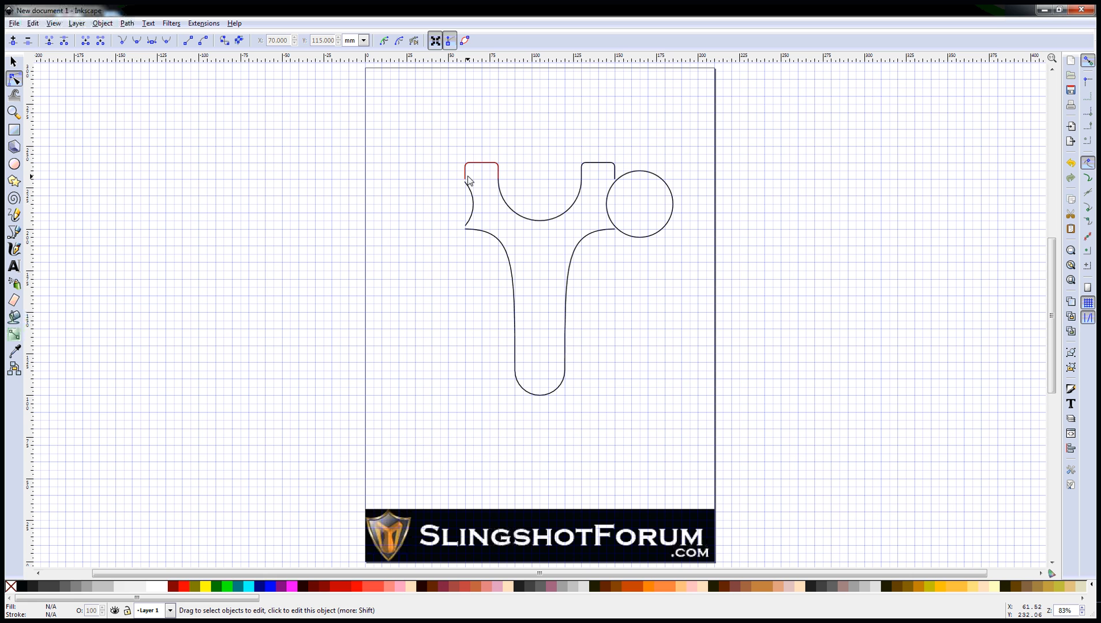
Step: Reshape the right fork-tip circle into a matching short concave groove arc
{"action": "left_click", "coordinate": [639, 204]}
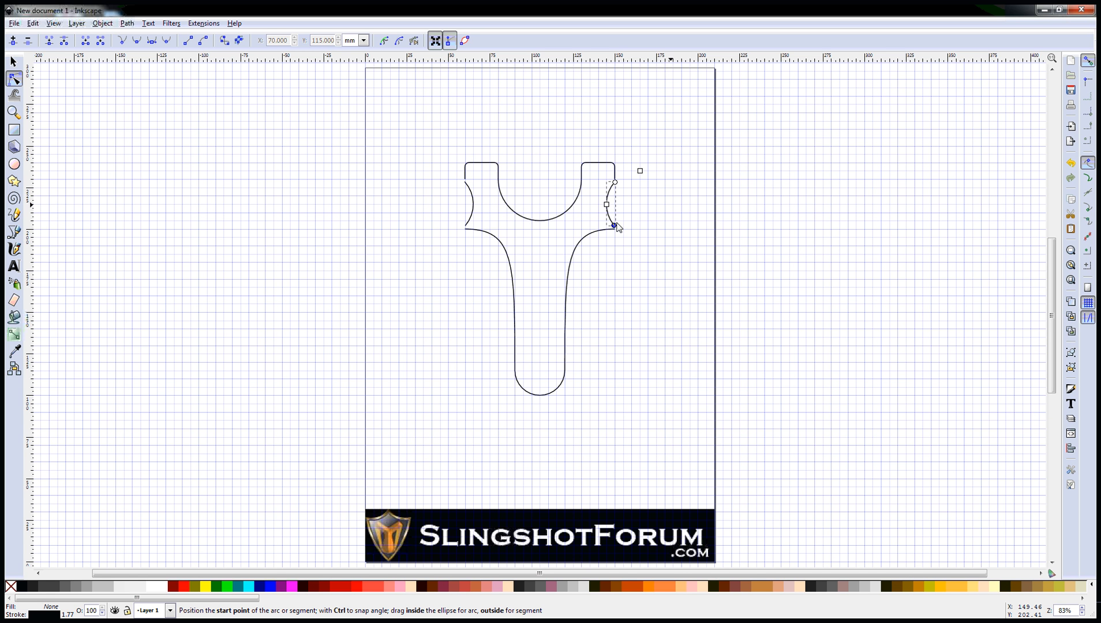
{"action": "mouse_move", "coordinate": [617, 230]}
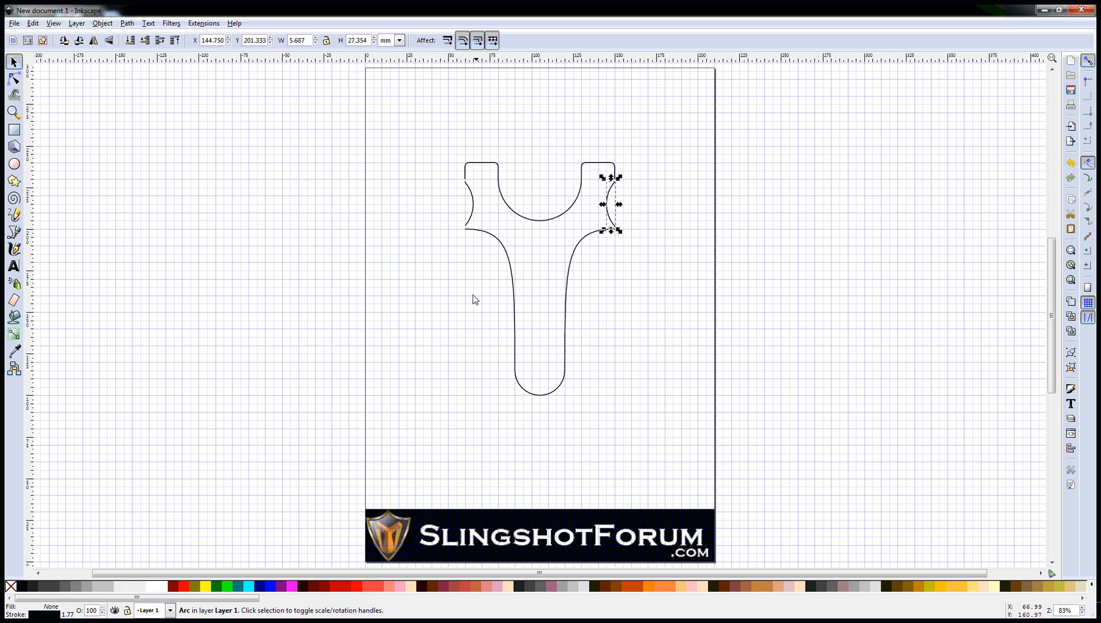
{"action": "left_click", "coordinate": [450, 340]}
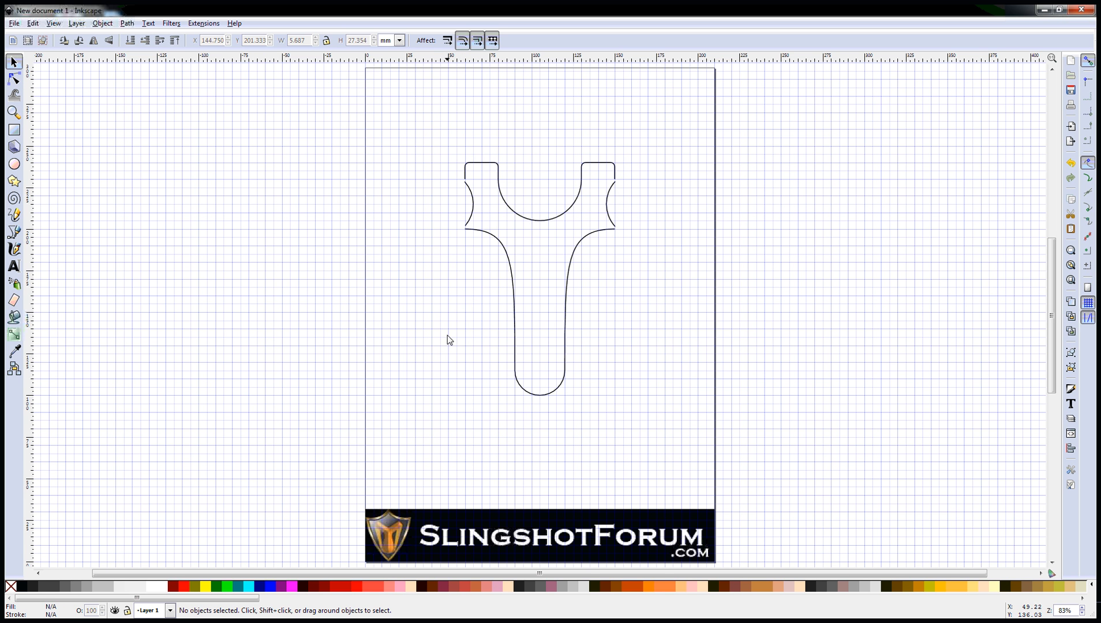
{"action": "mouse_move", "coordinate": [129, 136]}
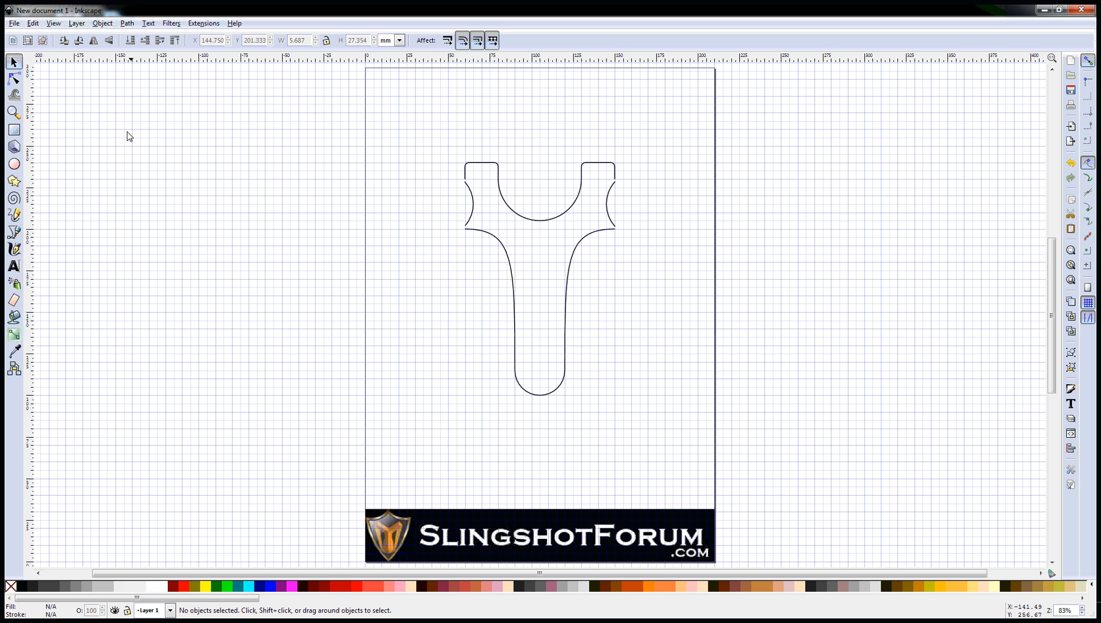
{"action": "mouse_move", "coordinate": [44, 153]}
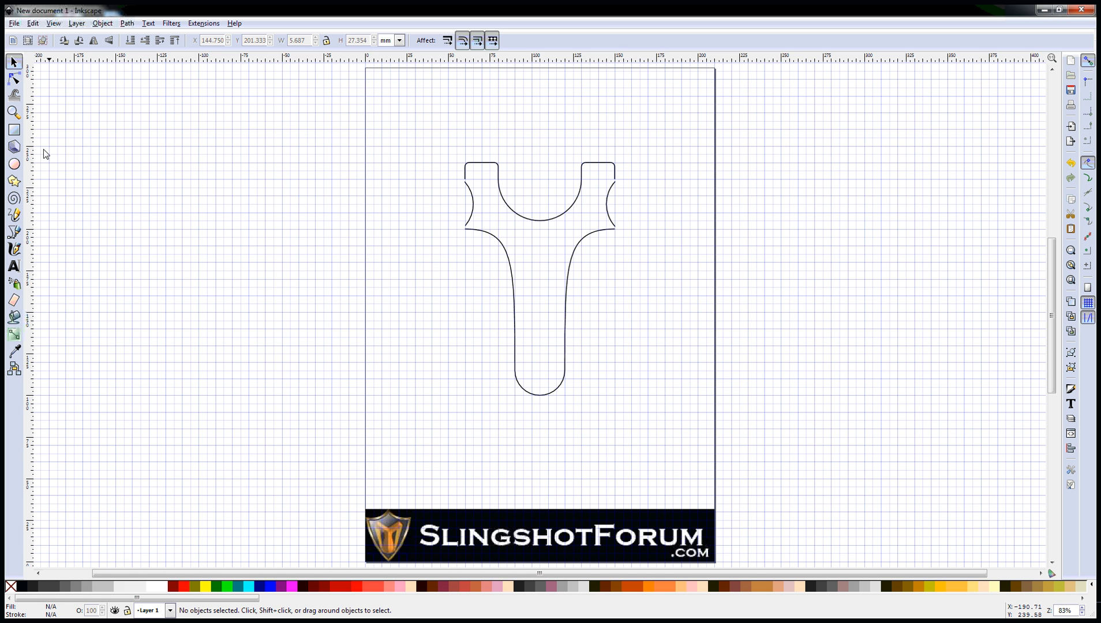
Step: Zoom in on the fork area and begin node-editing its outline pieces
{"action": "left_click", "coordinate": [13, 111]}
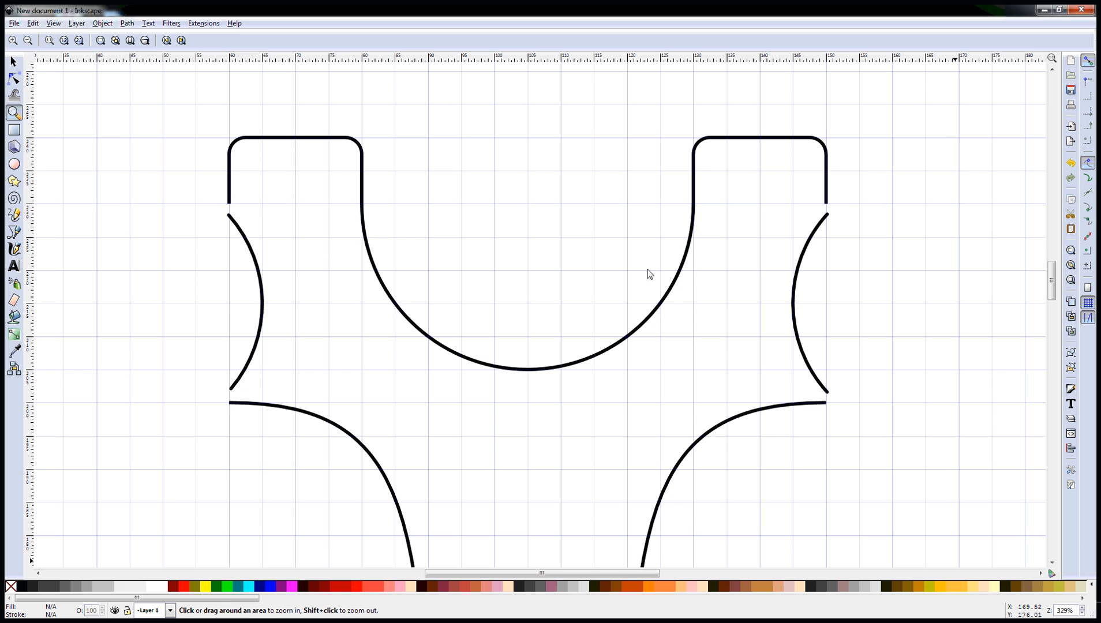
{"action": "mouse_move", "coordinate": [110, 151]}
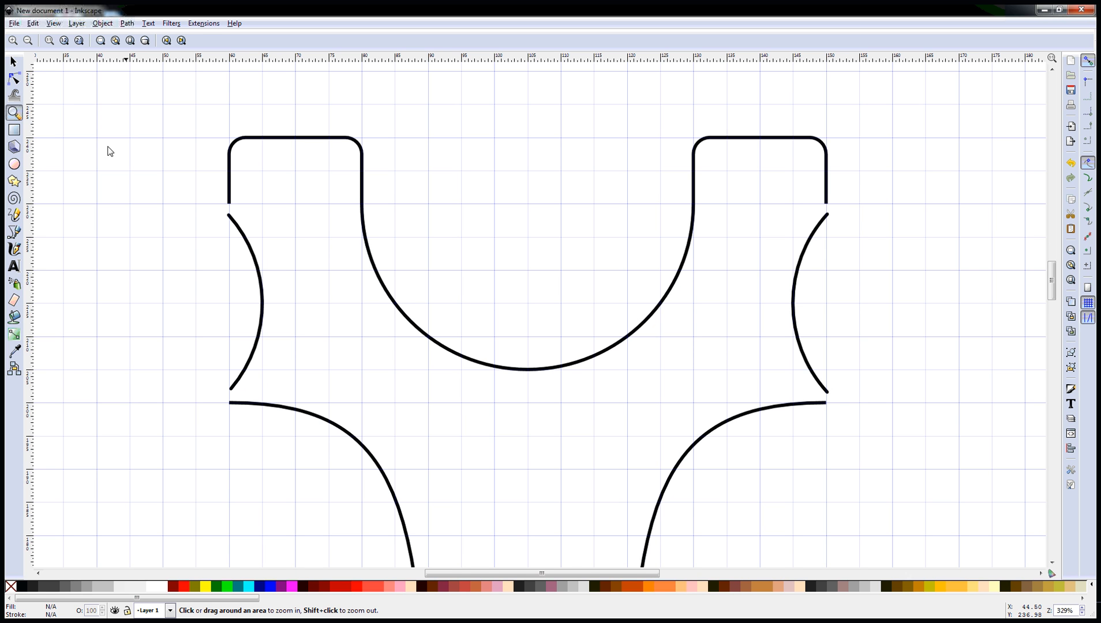
{"action": "left_click", "coordinate": [13, 78]}
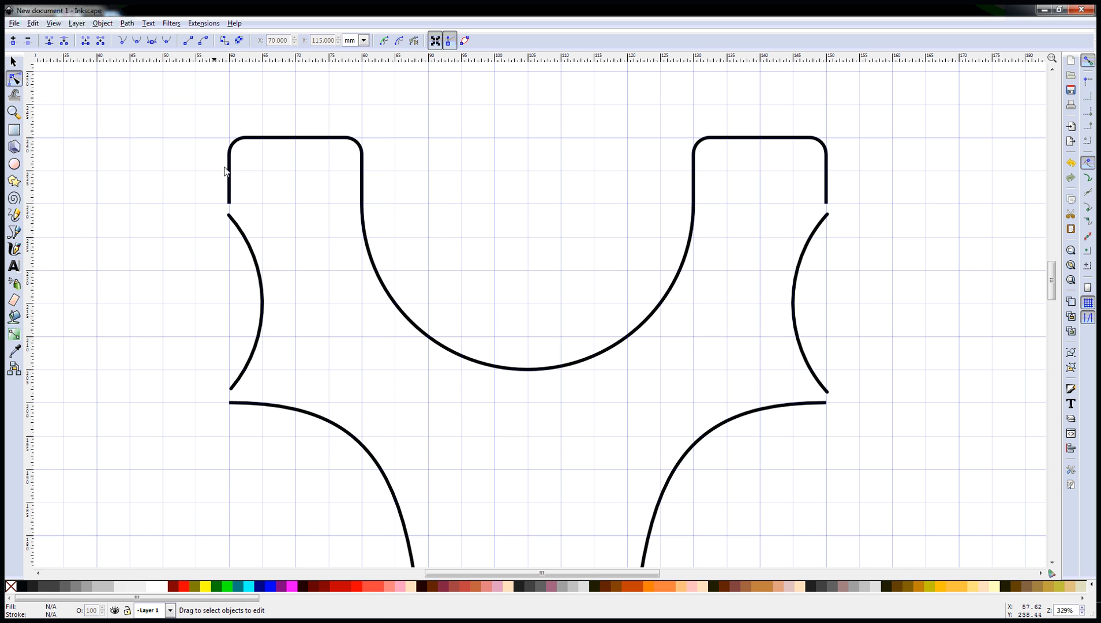
{"action": "mouse_move", "coordinate": [281, 212]}
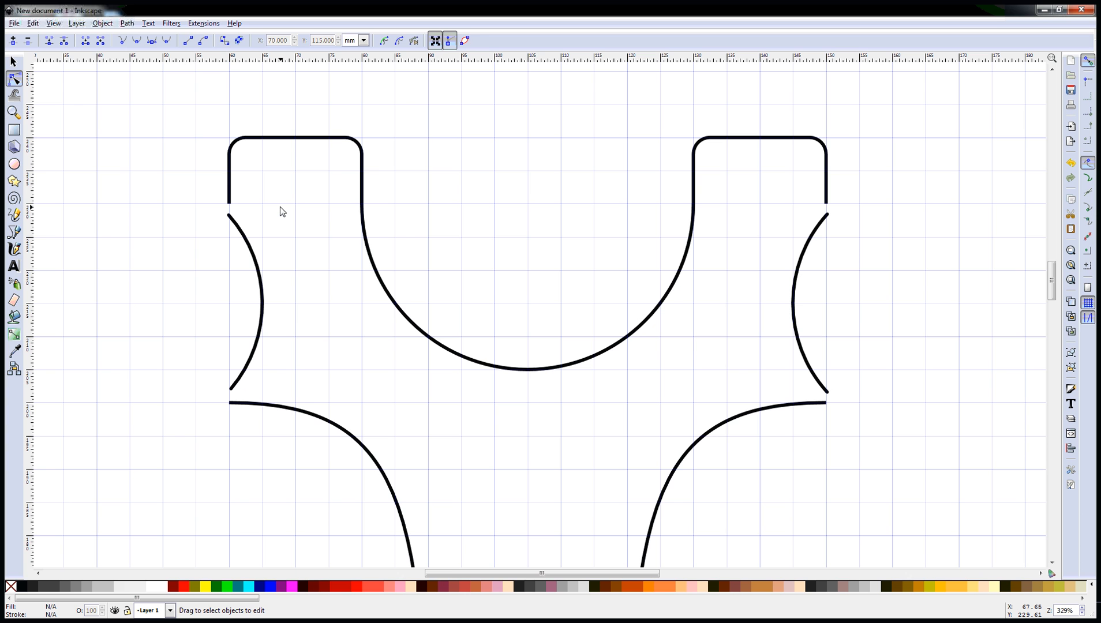
{"action": "mouse_move", "coordinate": [281, 209]}
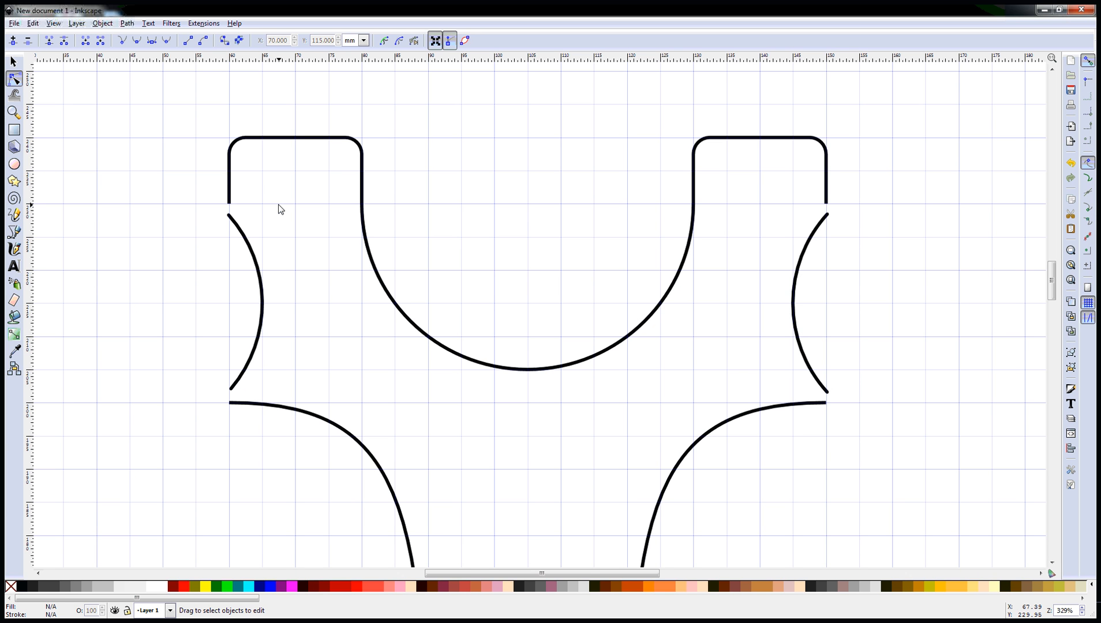
{"action": "mouse_move", "coordinate": [278, 214]}
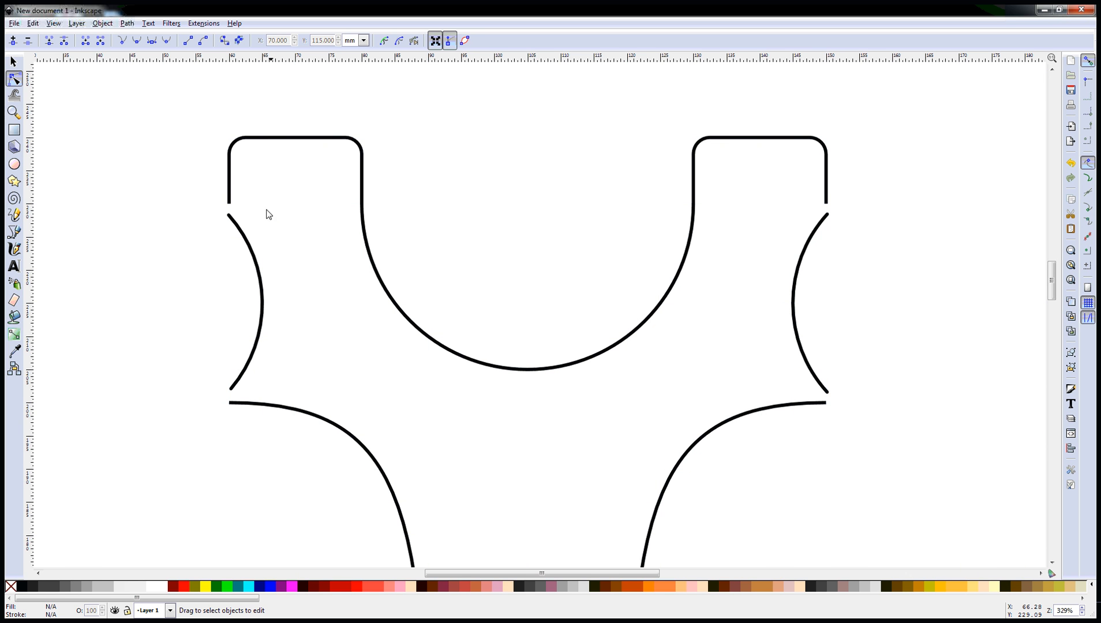
Step: Extend the left fork cap's lower end node down onto the top of its groove arc
{"action": "left_click", "coordinate": [268, 175]}
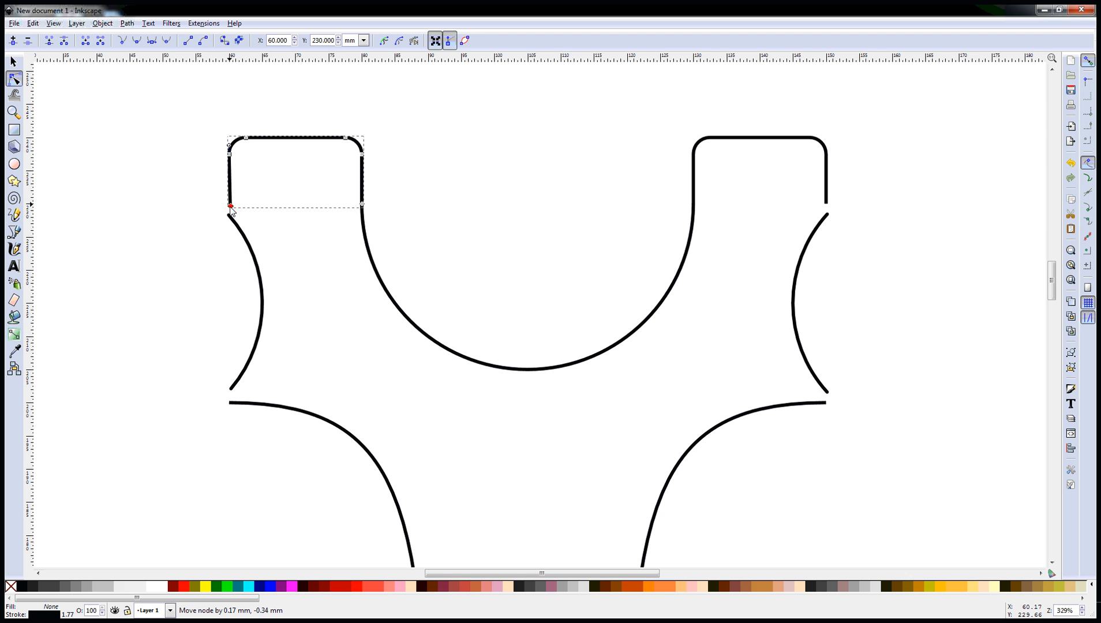
{"action": "left_click_drag", "start_coordinate": [230, 208], "coordinate": [197, 221]}
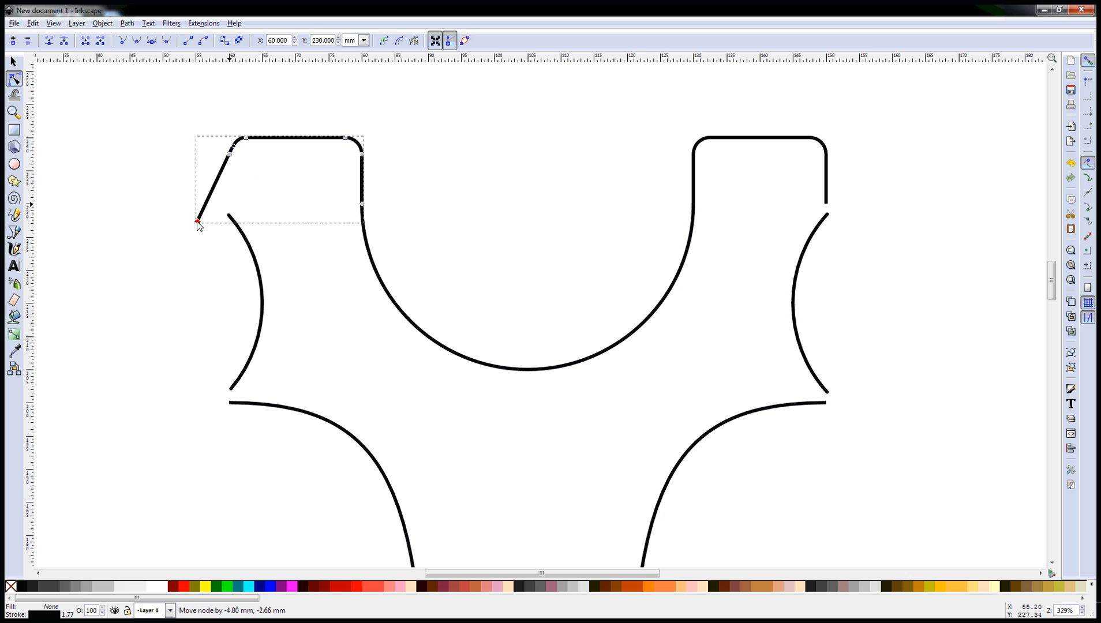
{"action": "left_click_drag", "start_coordinate": [198, 221], "coordinate": [217, 205]}
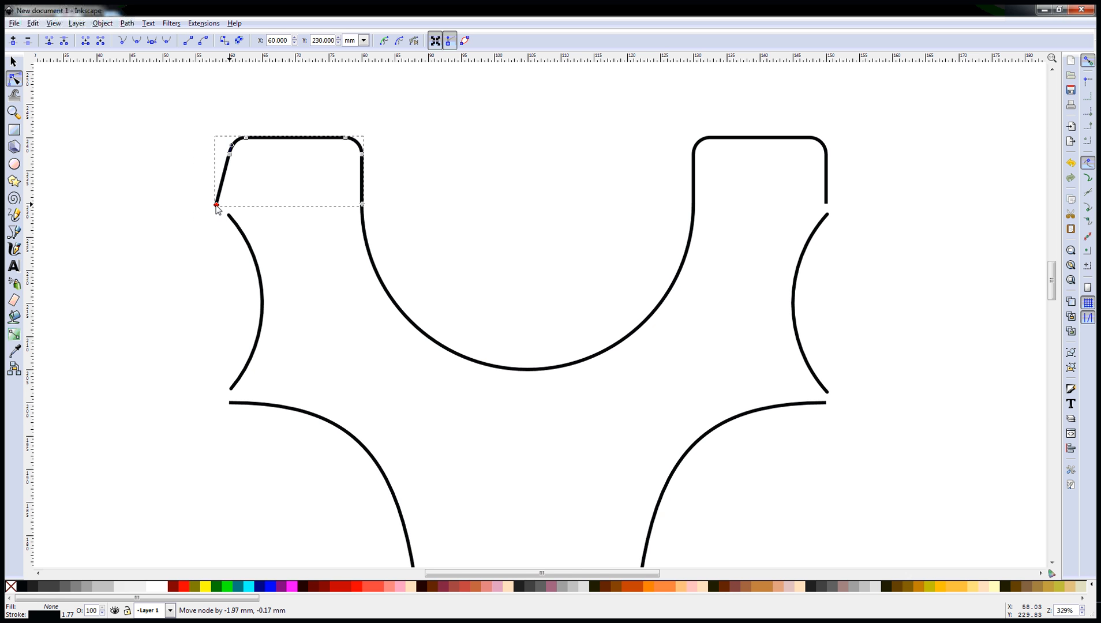
{"action": "left_click_drag", "start_coordinate": [217, 205], "coordinate": [228, 188]}
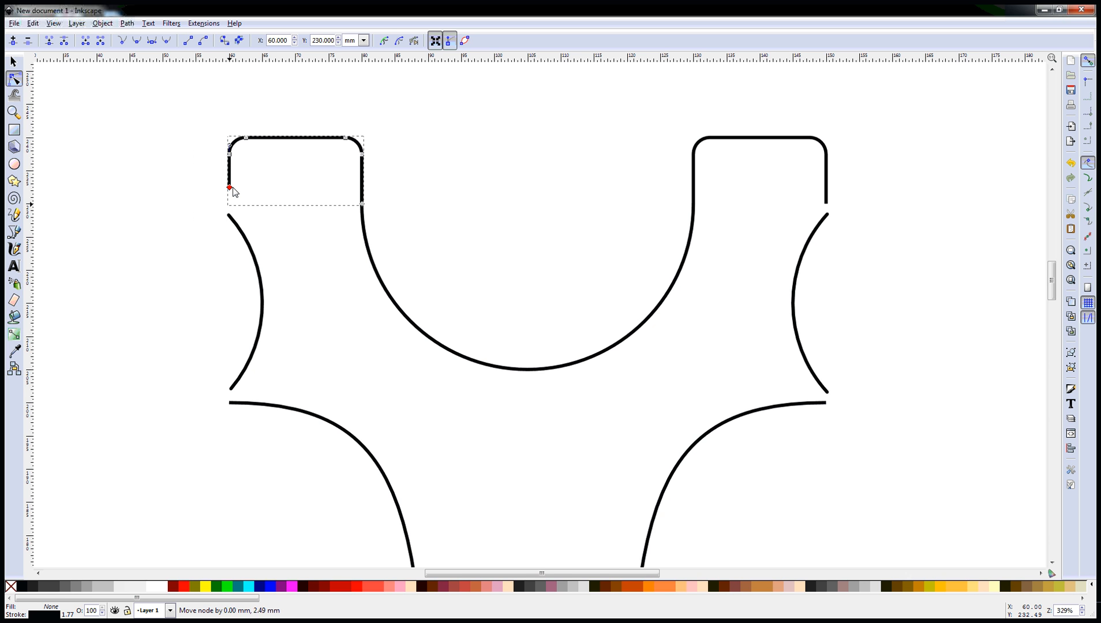
{"action": "left_click_drag", "start_coordinate": [230, 187], "coordinate": [229, 209]}
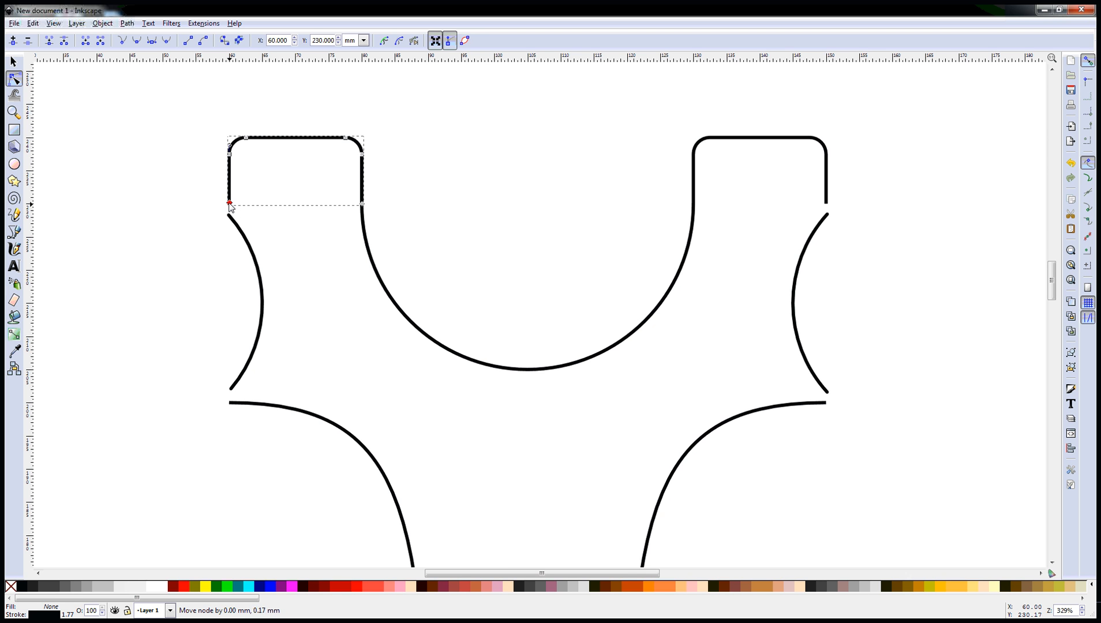
{"action": "left_click_drag", "start_coordinate": [229, 204], "coordinate": [229, 215]}
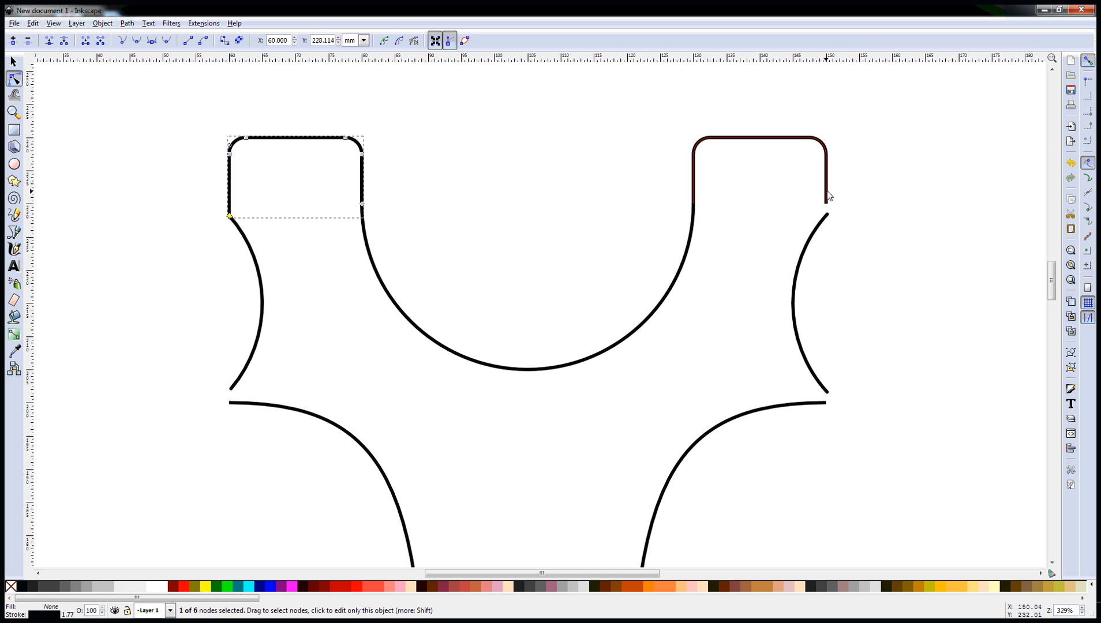
Step: Join the right fork cap down to its groove arc top as well
{"action": "left_click", "coordinate": [827, 197]}
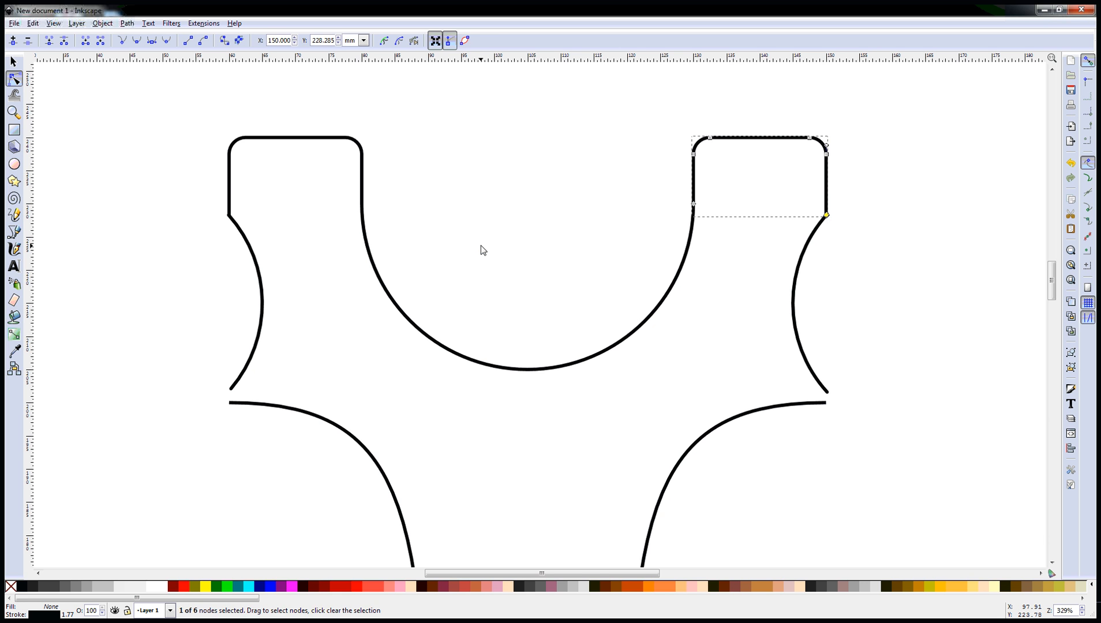
{"action": "left_click", "coordinate": [14, 62]}
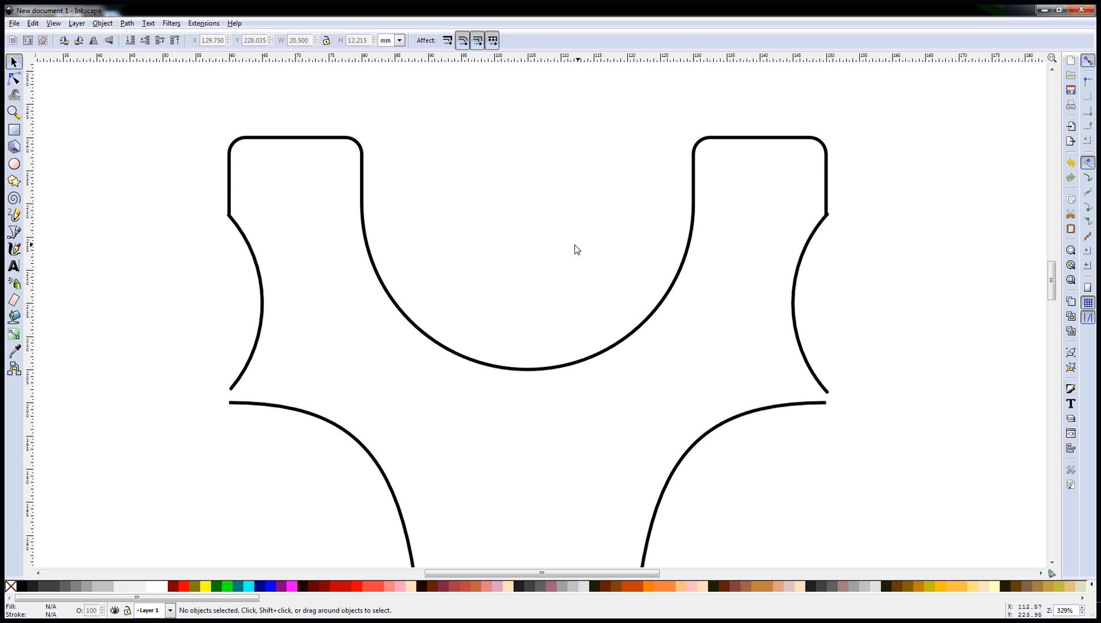
{"action": "mouse_move", "coordinate": [233, 224]}
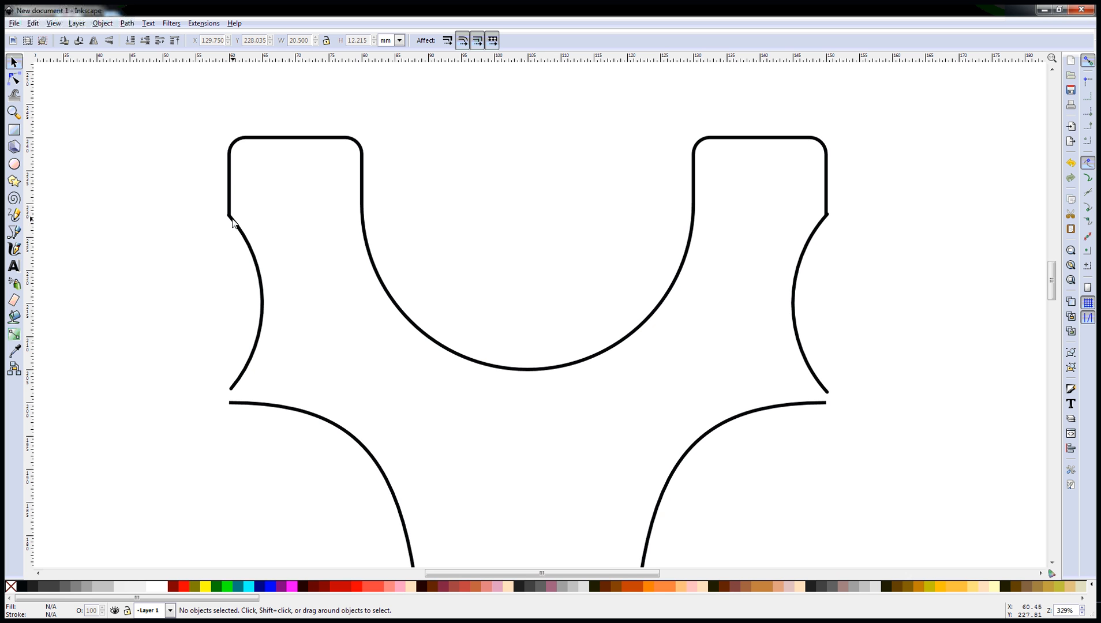
{"action": "mouse_move", "coordinate": [817, 224]}
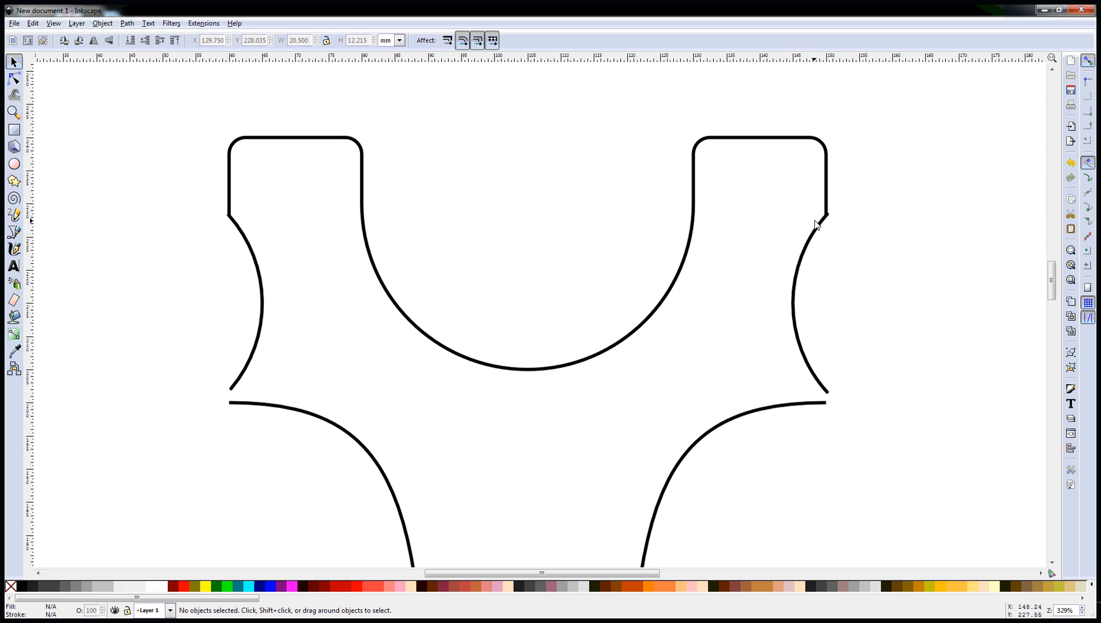
{"action": "left_click", "coordinate": [13, 79]}
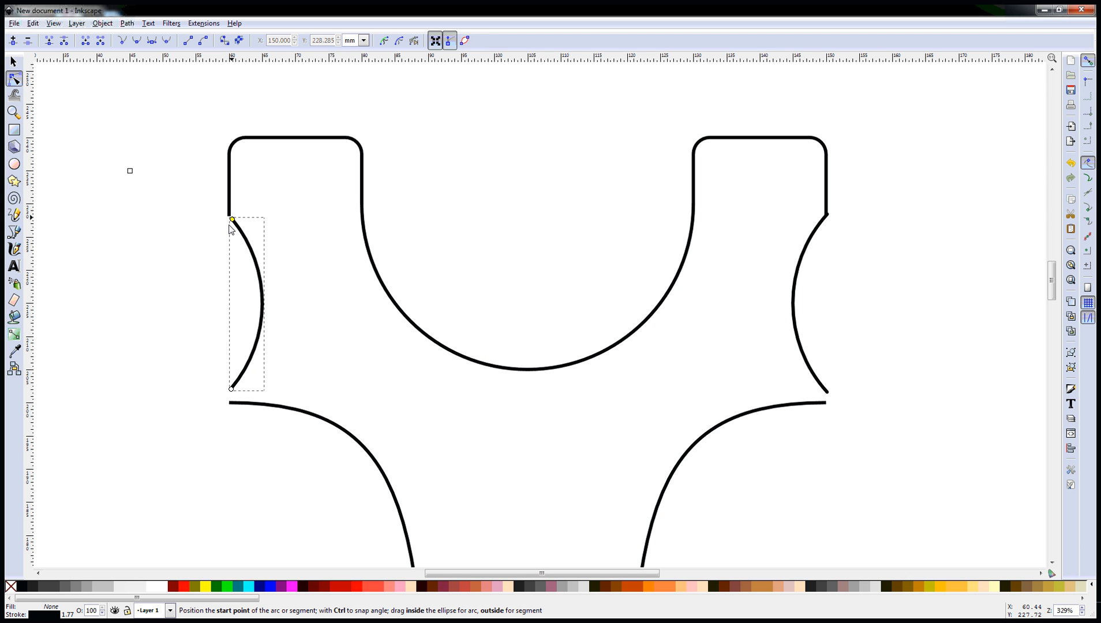
{"action": "mouse_move", "coordinate": [227, 227]}
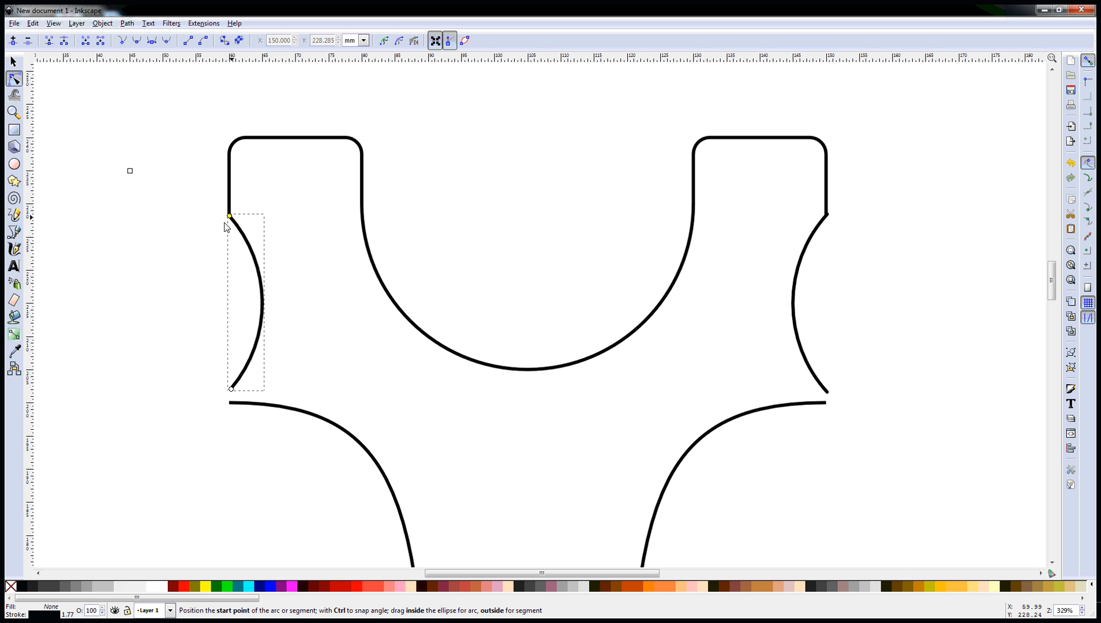
{"action": "mouse_move", "coordinate": [835, 245]}
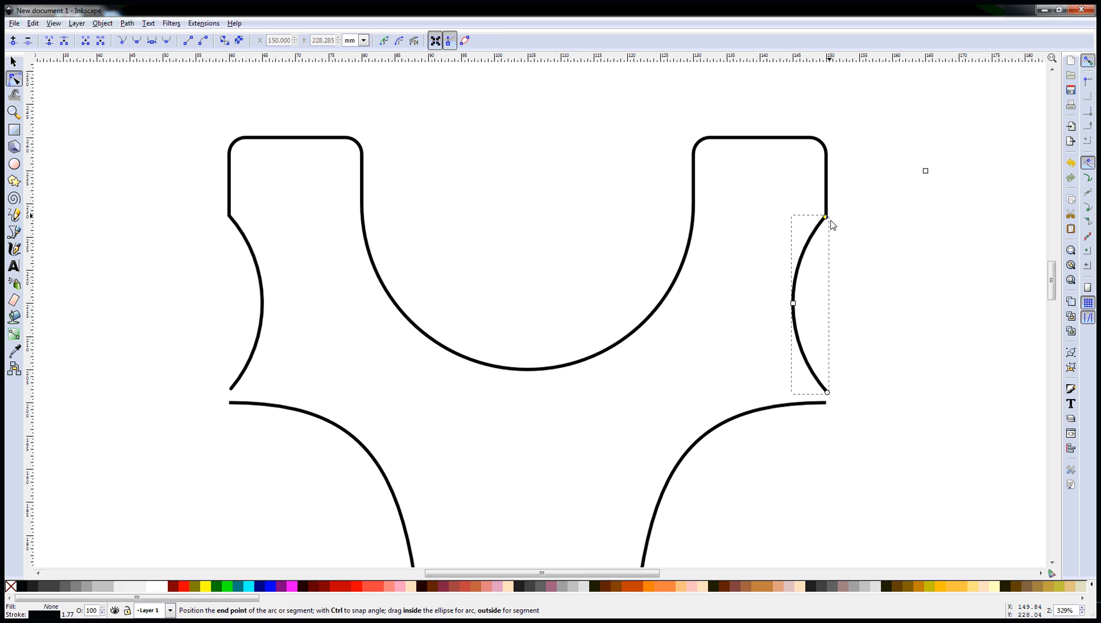
{"action": "left_click", "coordinate": [14, 62]}
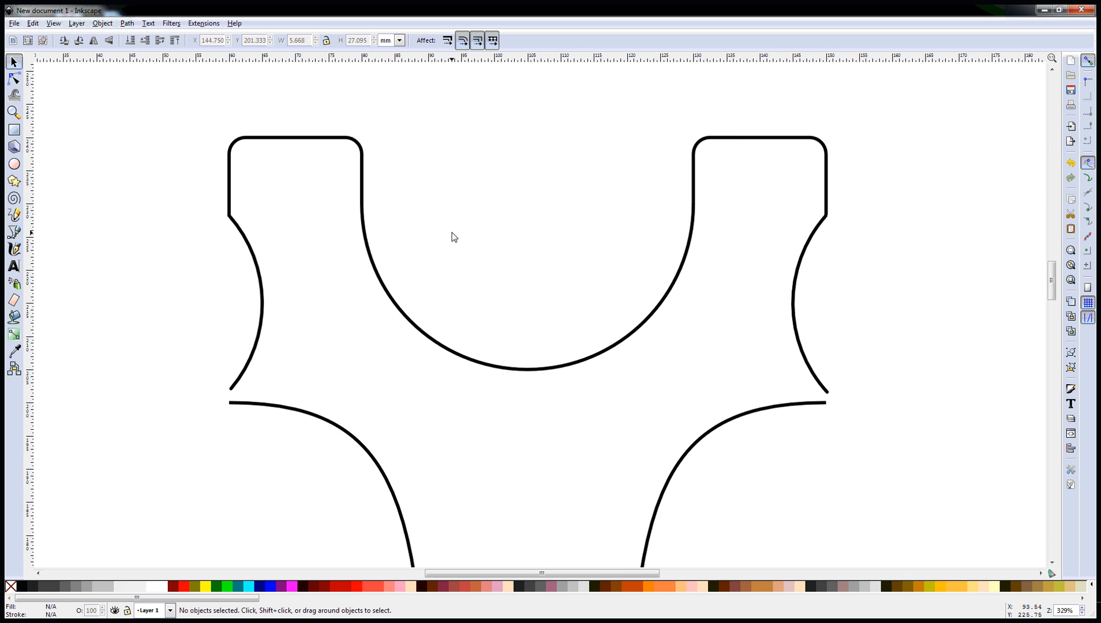
{"action": "mouse_move", "coordinate": [583, 278]}
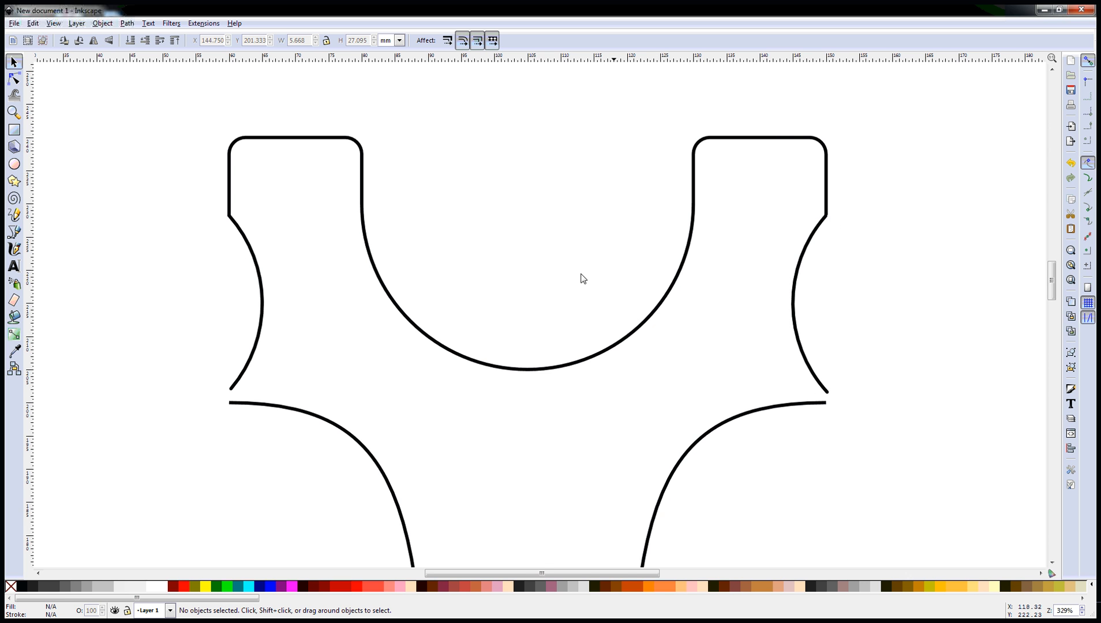
{"action": "mouse_move", "coordinate": [285, 407]}
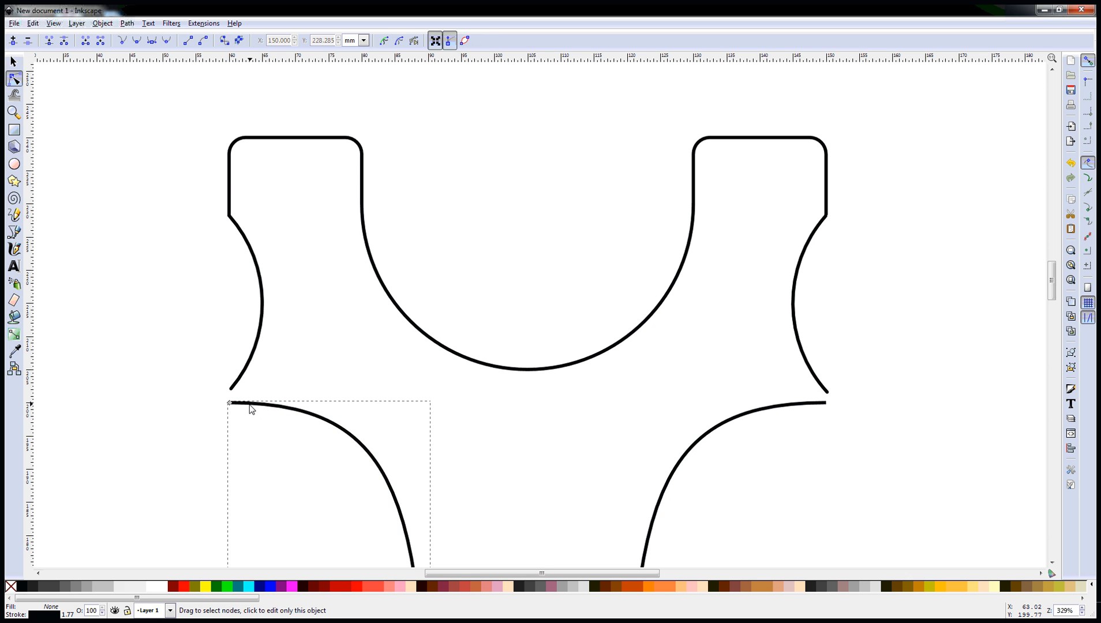
{"action": "mouse_move", "coordinate": [230, 405]}
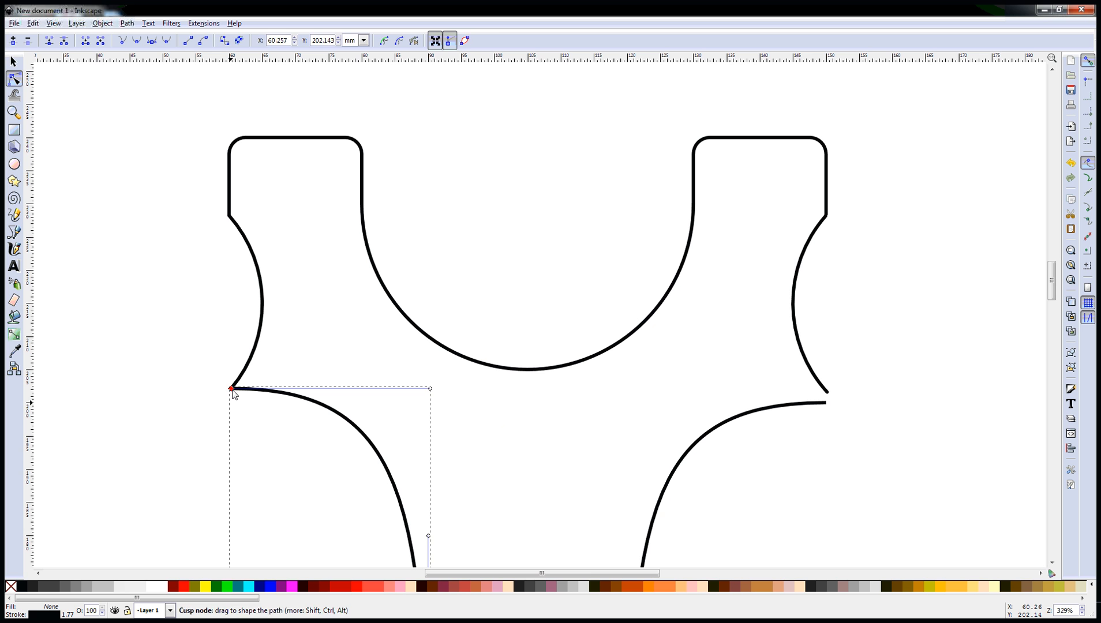
Step: Finish the left handle-to-groove join and select the right handle curve
{"action": "left_click", "coordinate": [14, 62]}
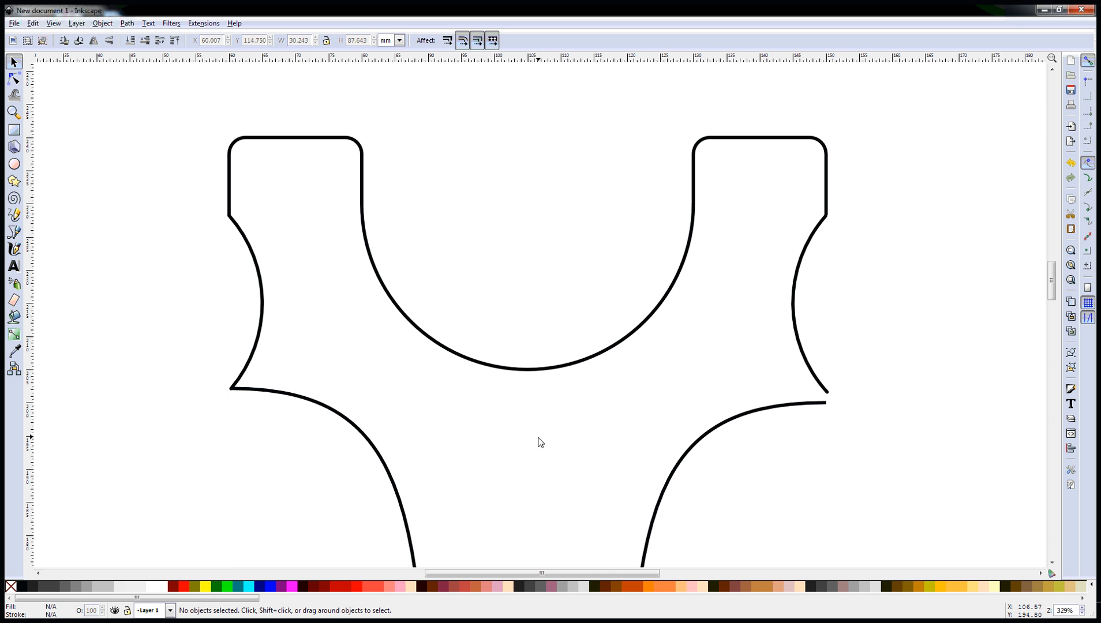
{"action": "left_click", "coordinate": [14, 79]}
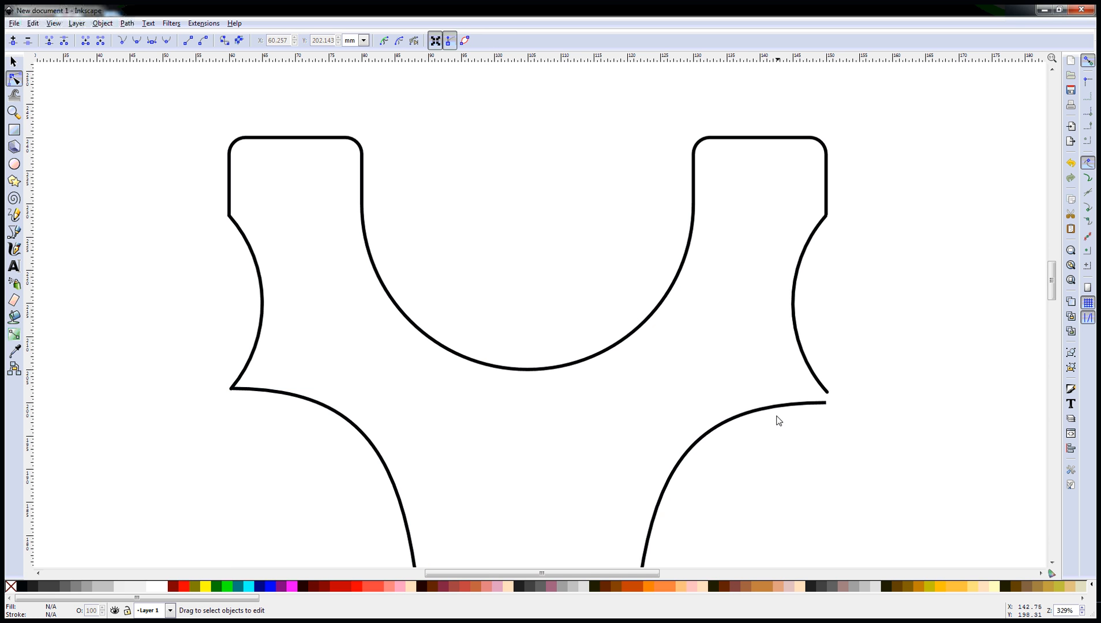
{"action": "left_click", "coordinate": [826, 403]}
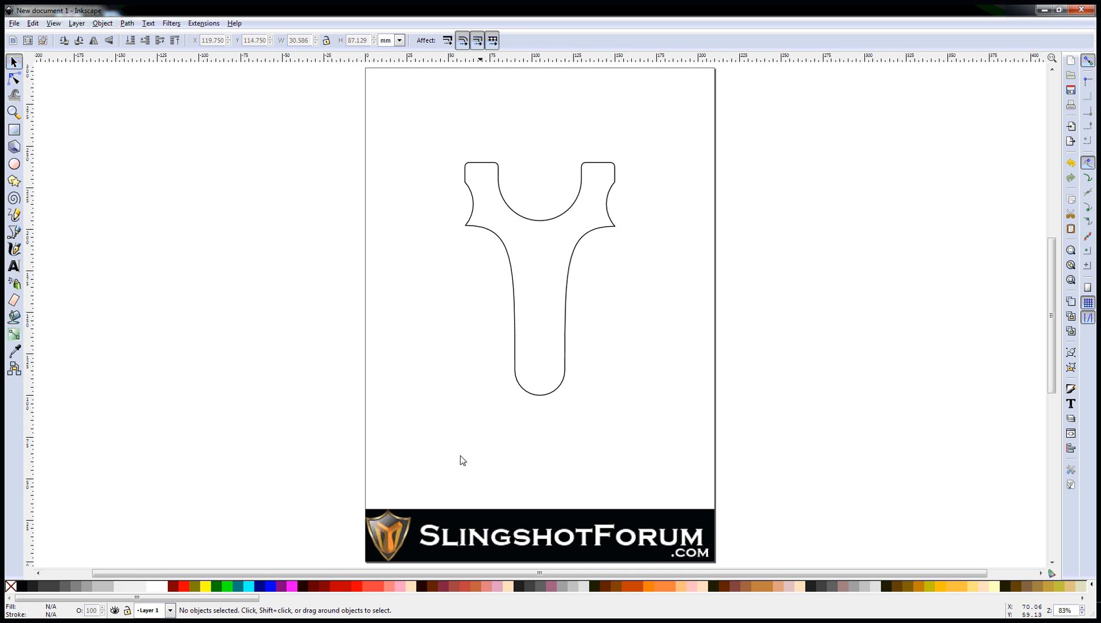
{"action": "mouse_move", "coordinate": [627, 403]}
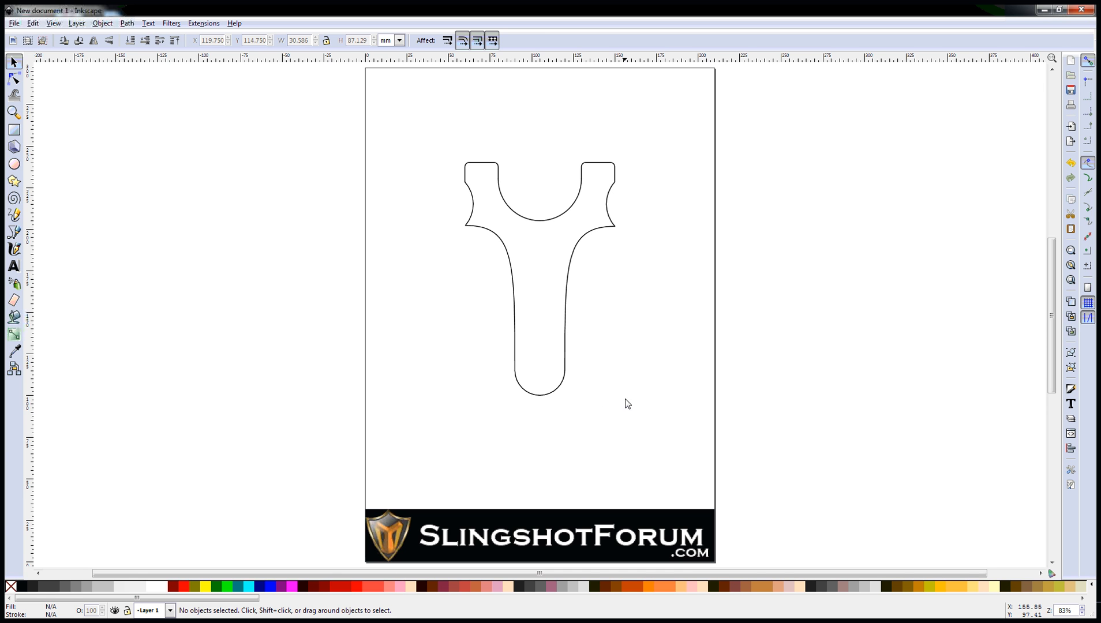
{"action": "mouse_move", "coordinate": [579, 341]}
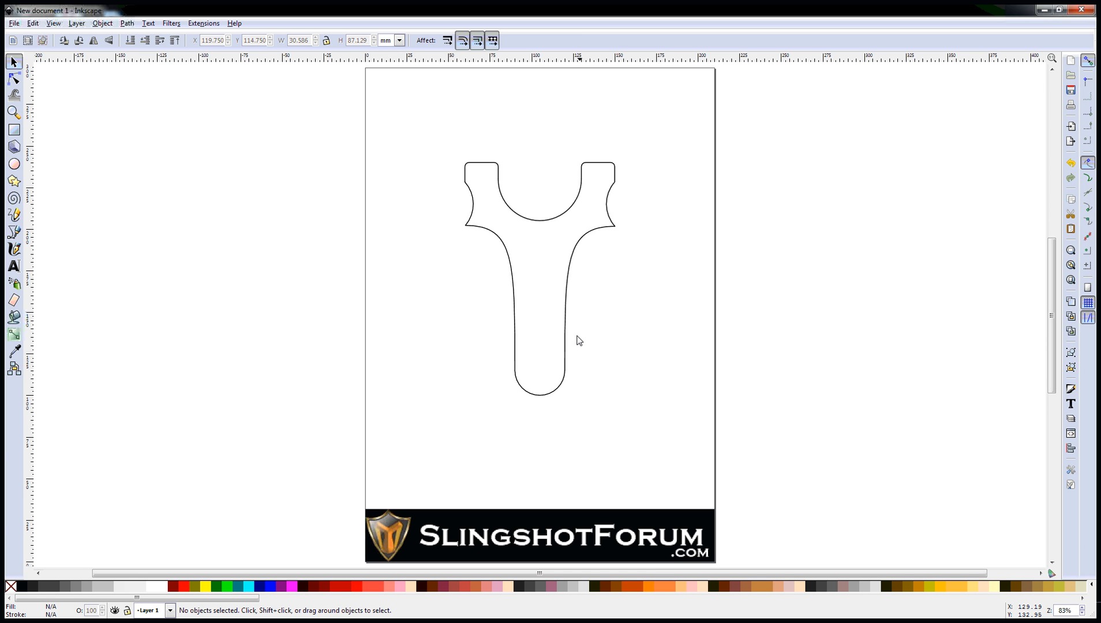
{"action": "mouse_move", "coordinate": [616, 188]}
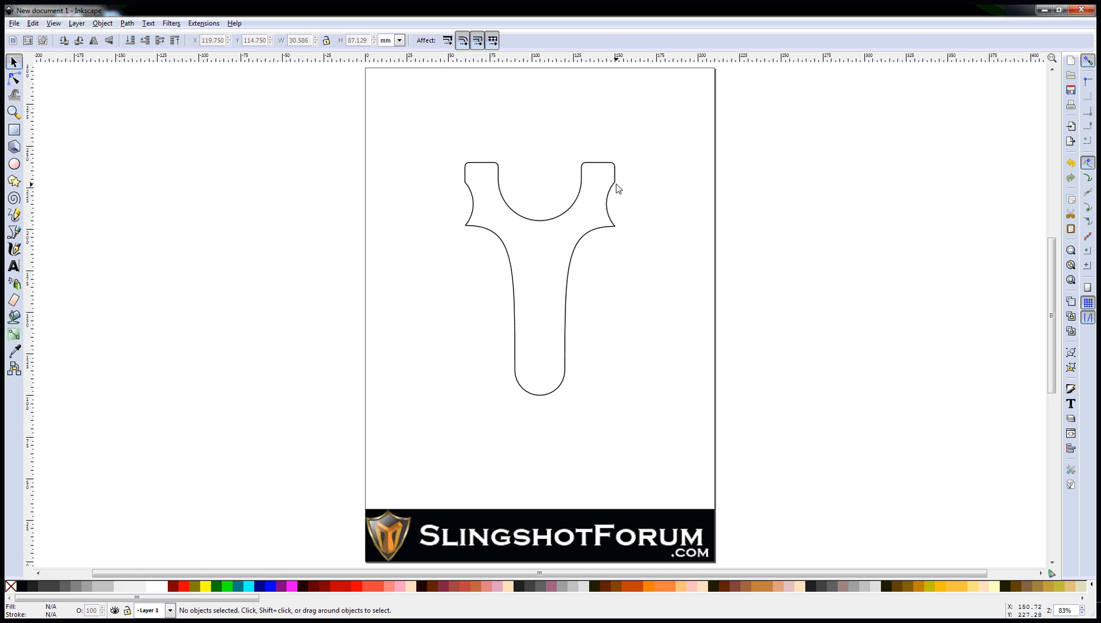
{"action": "mouse_move", "coordinate": [482, 309]}
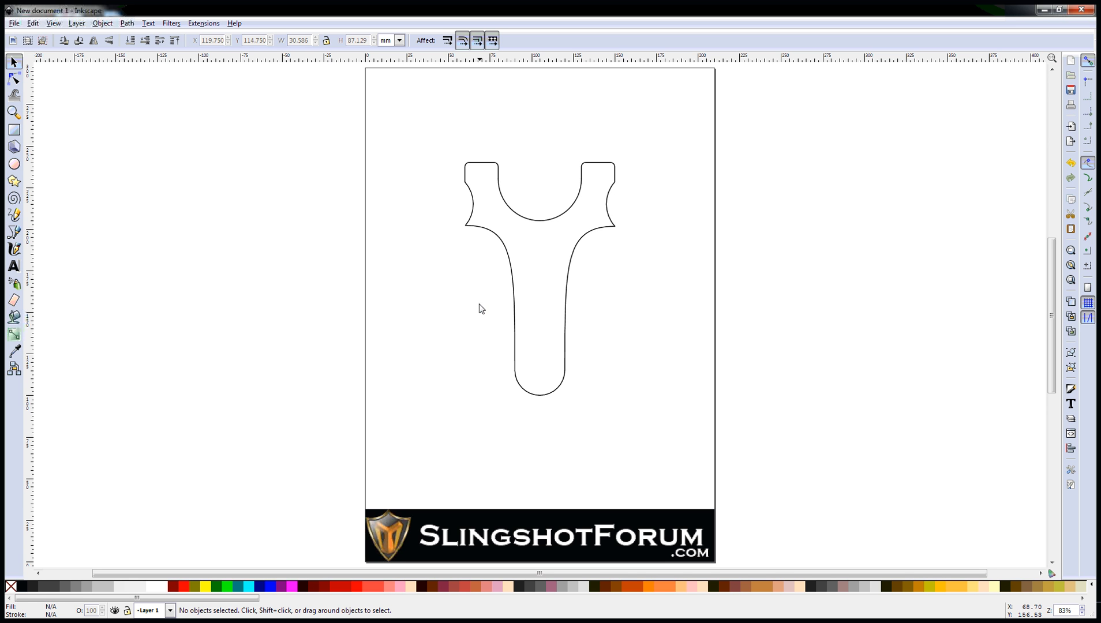